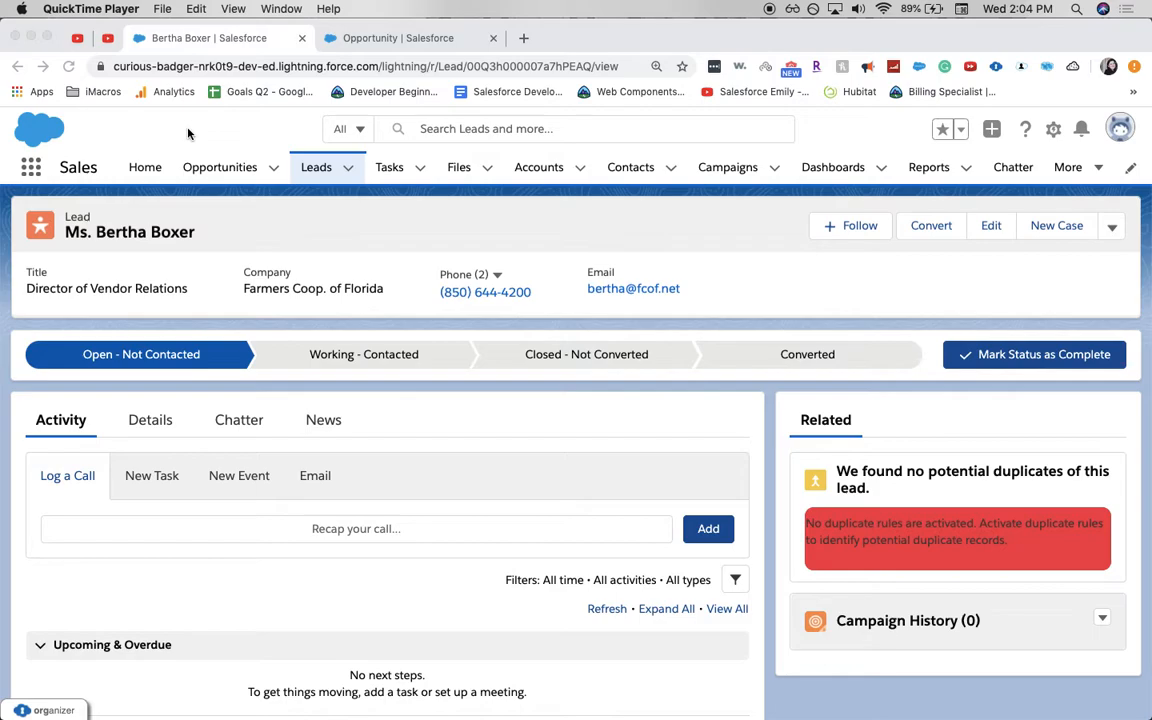
mouse_move(435, 292)
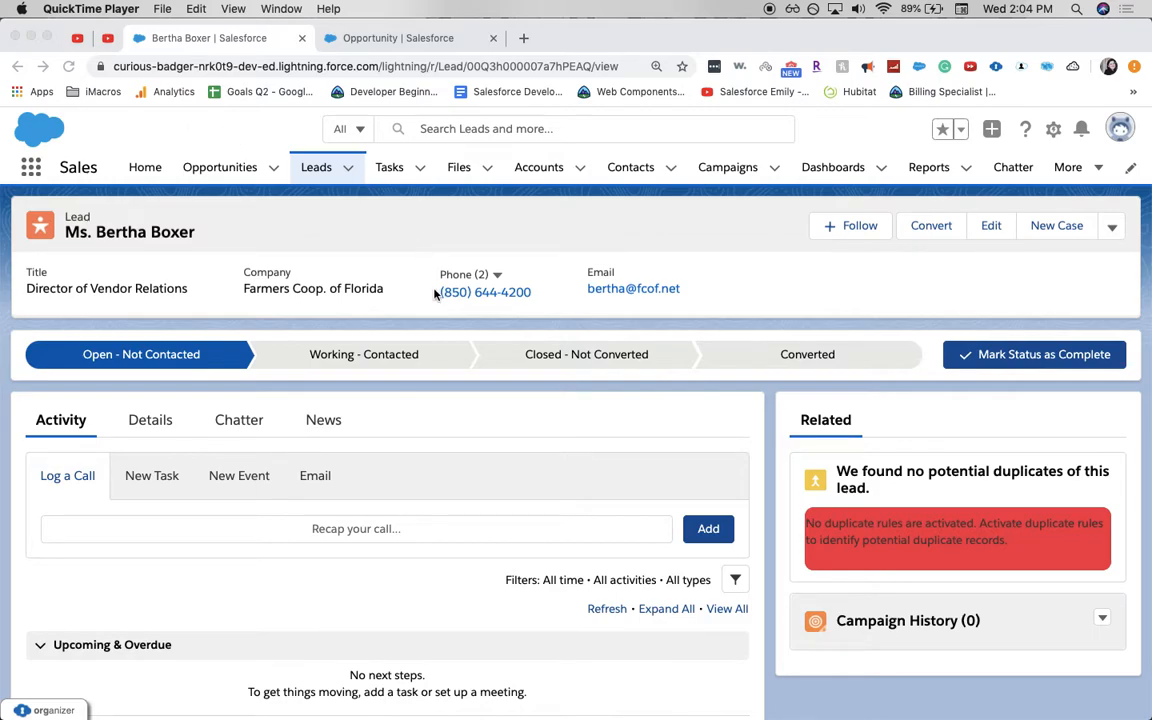
mouse_move(430, 291)
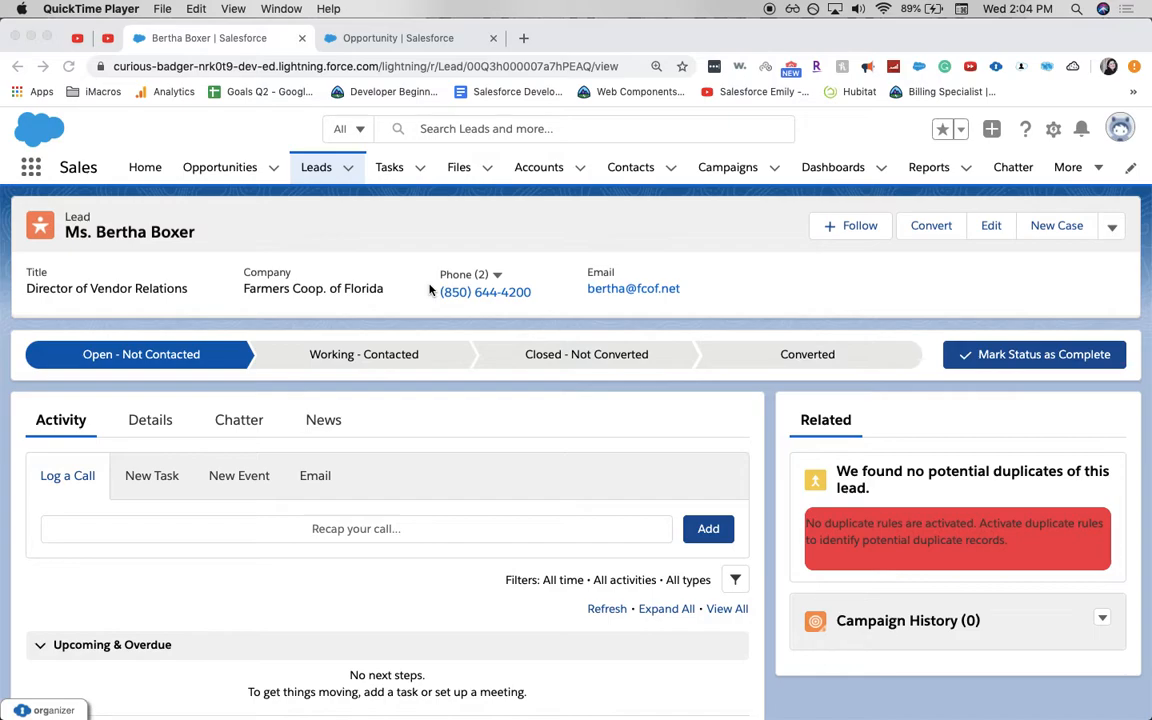
mouse_move(259, 329)
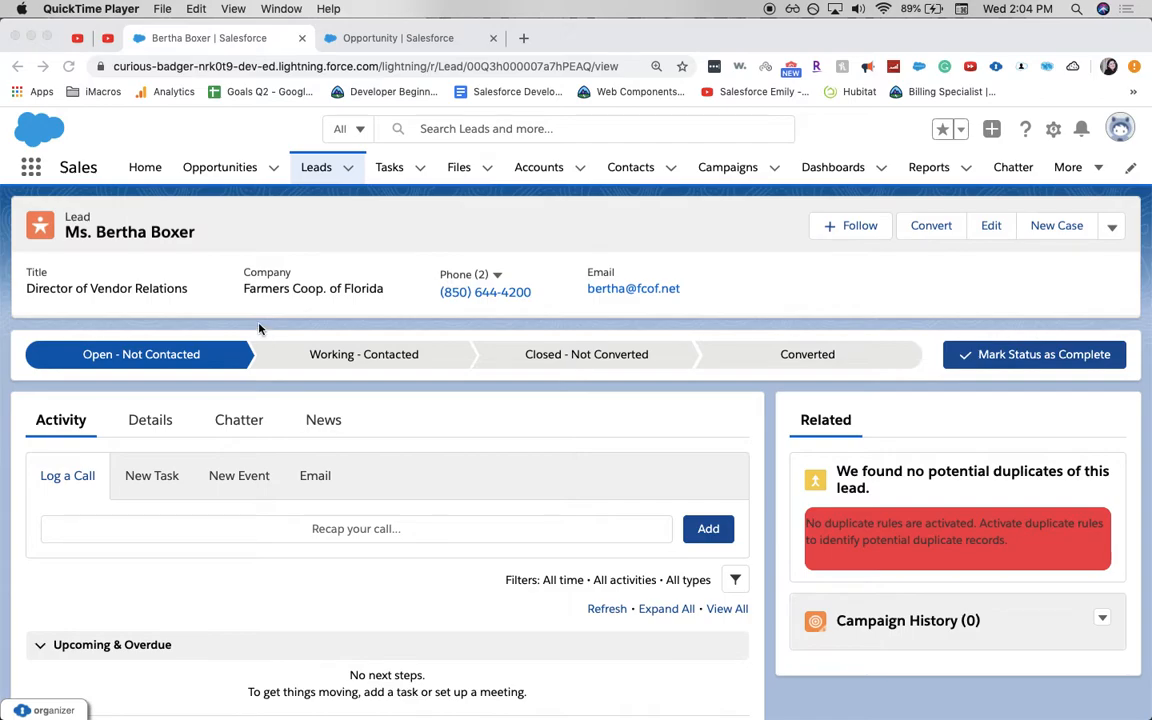
mouse_move(740, 354)
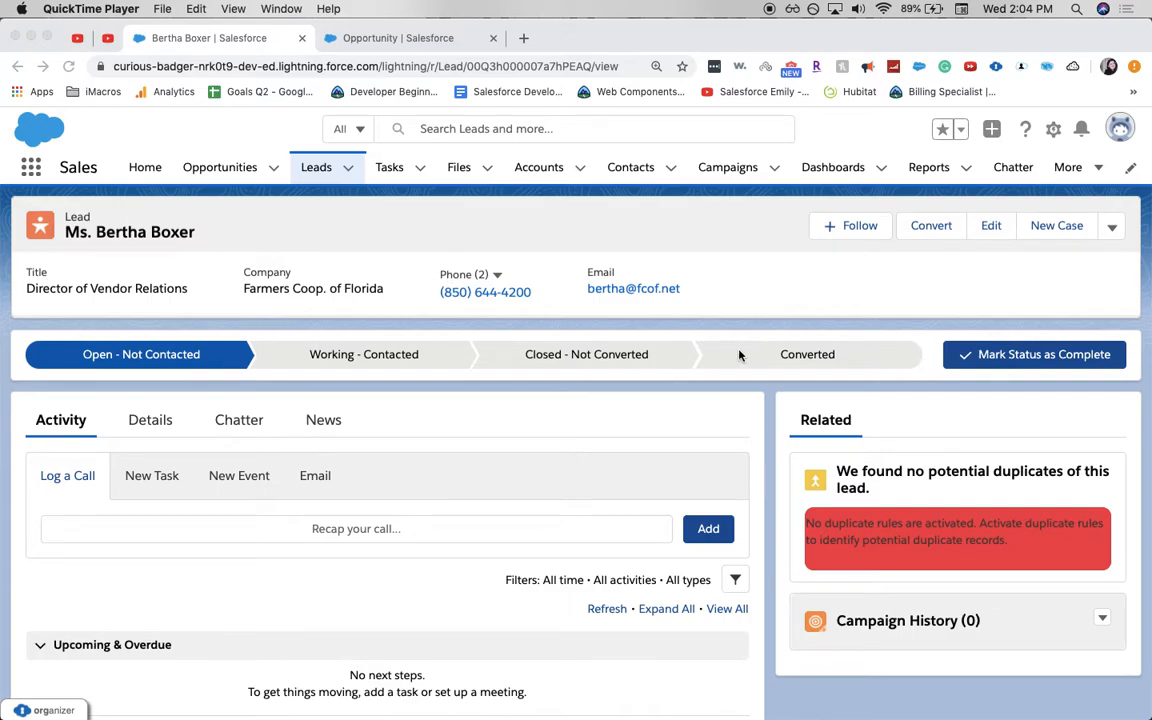
mouse_move(474, 355)
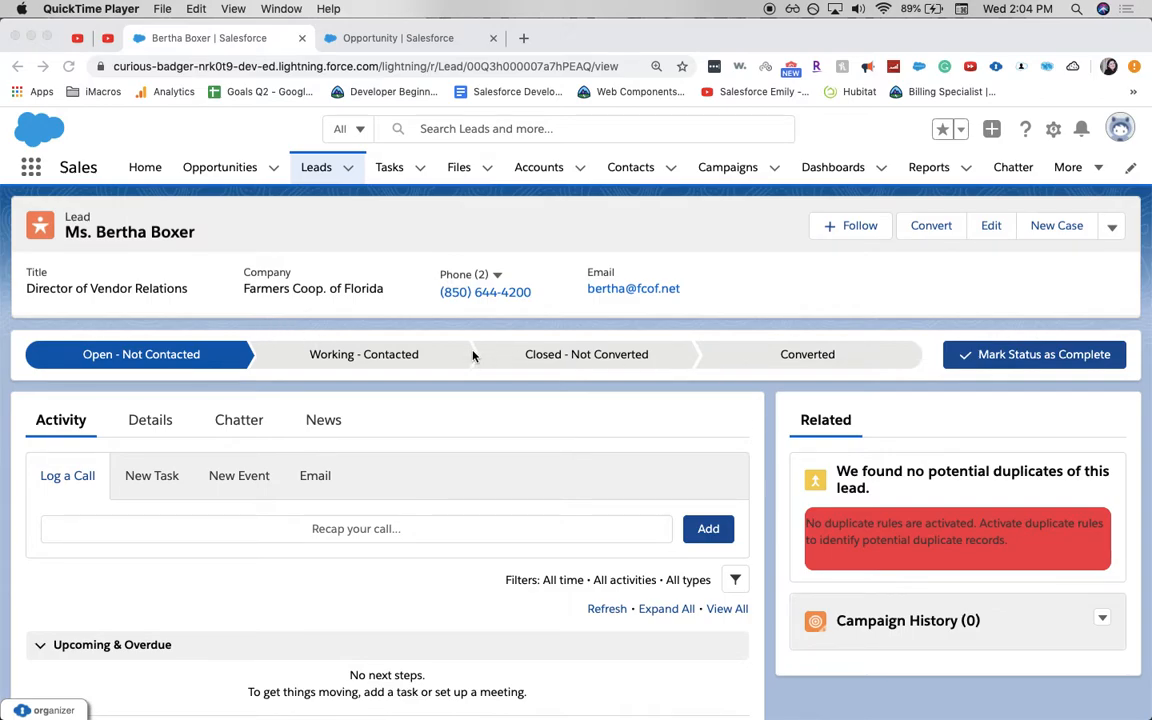
mouse_move(493, 362)
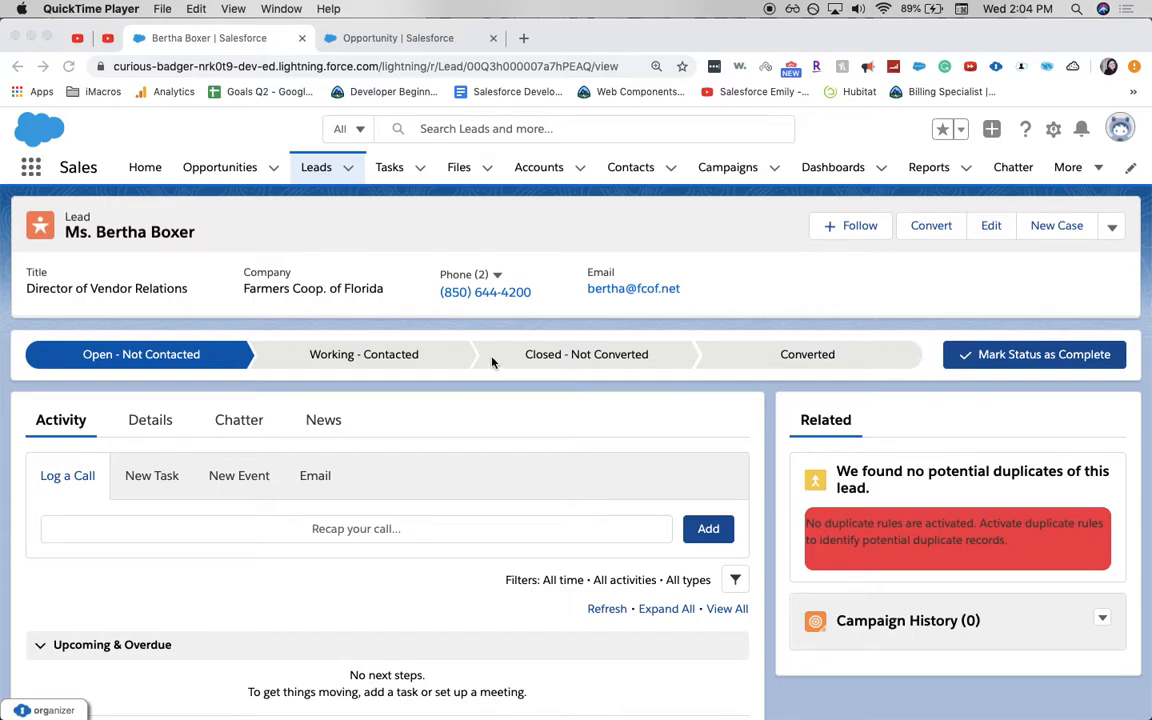
mouse_move(478, 354)
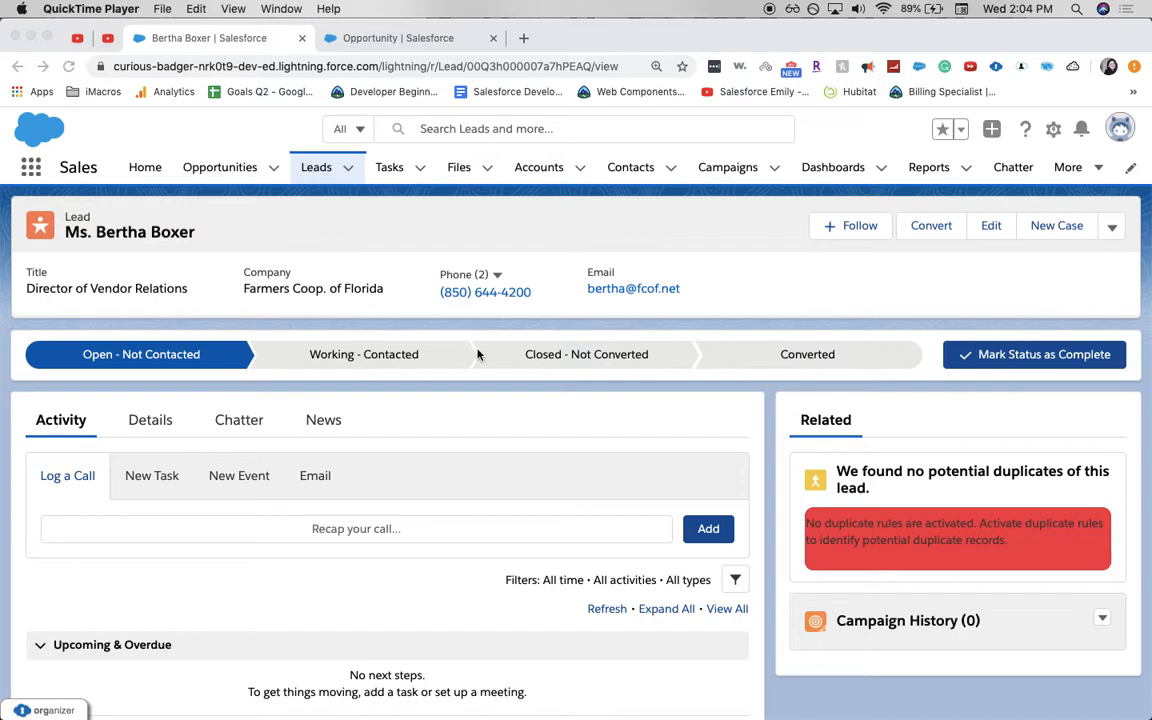
mouse_move(228, 246)
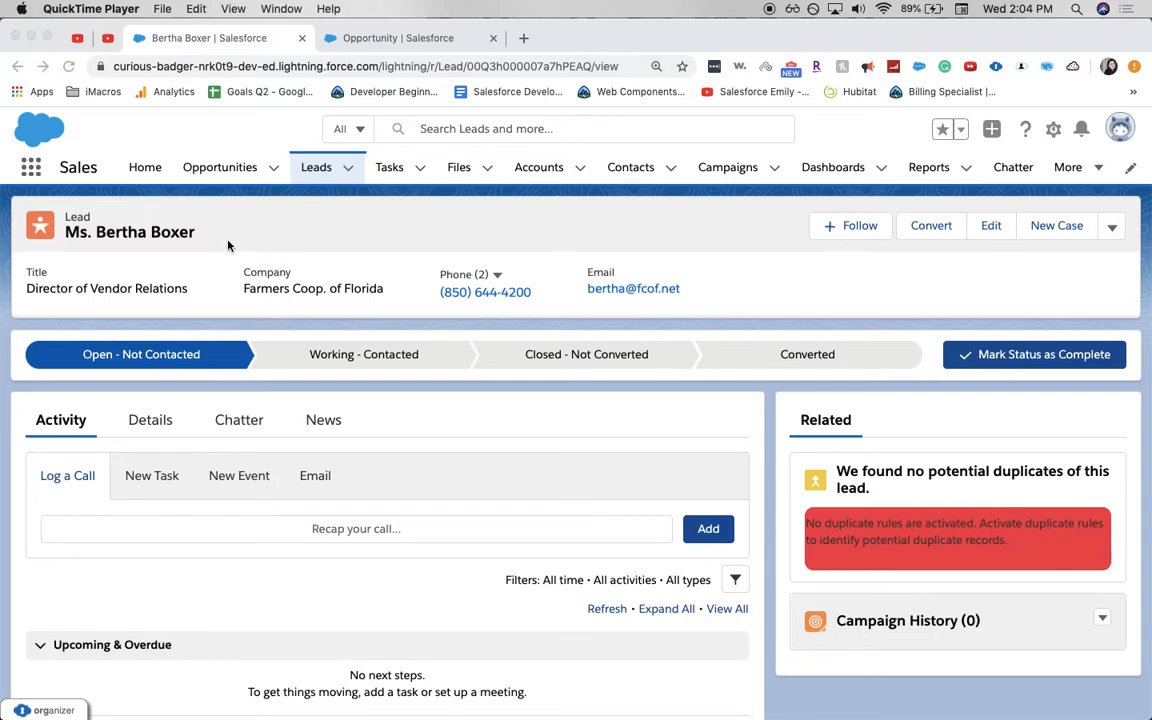
mouse_move(265, 251)
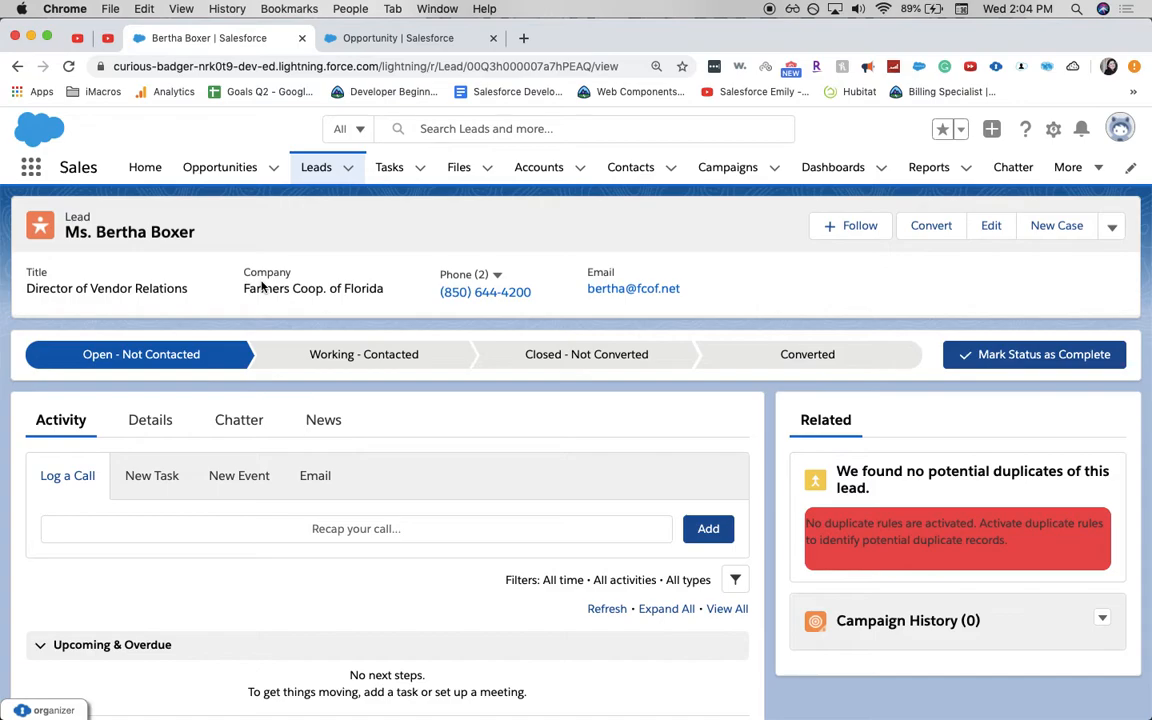
mouse_move(418, 299)
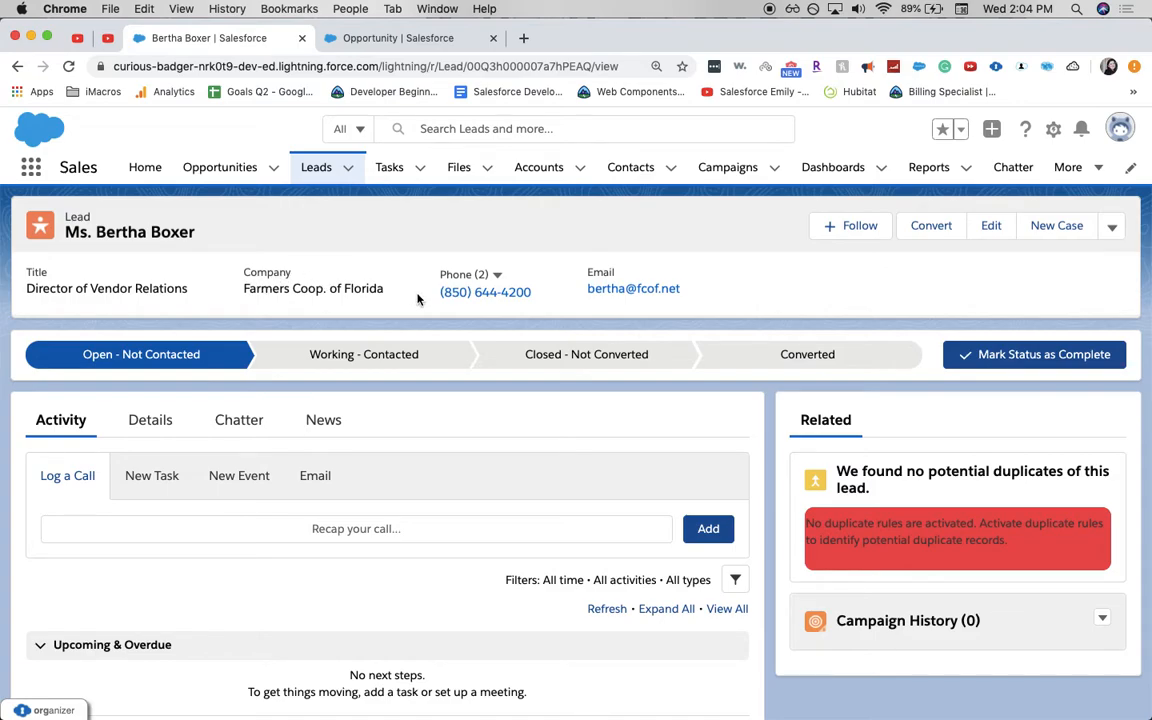
mouse_move(673, 202)
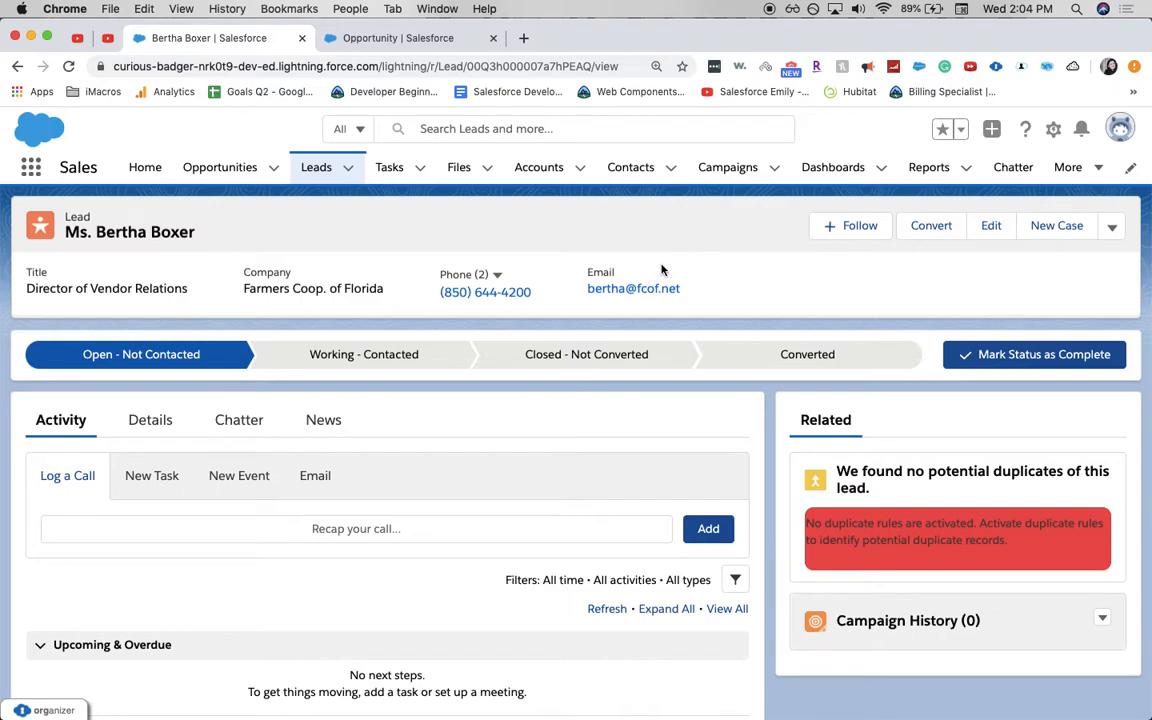
mouse_move(475, 379)
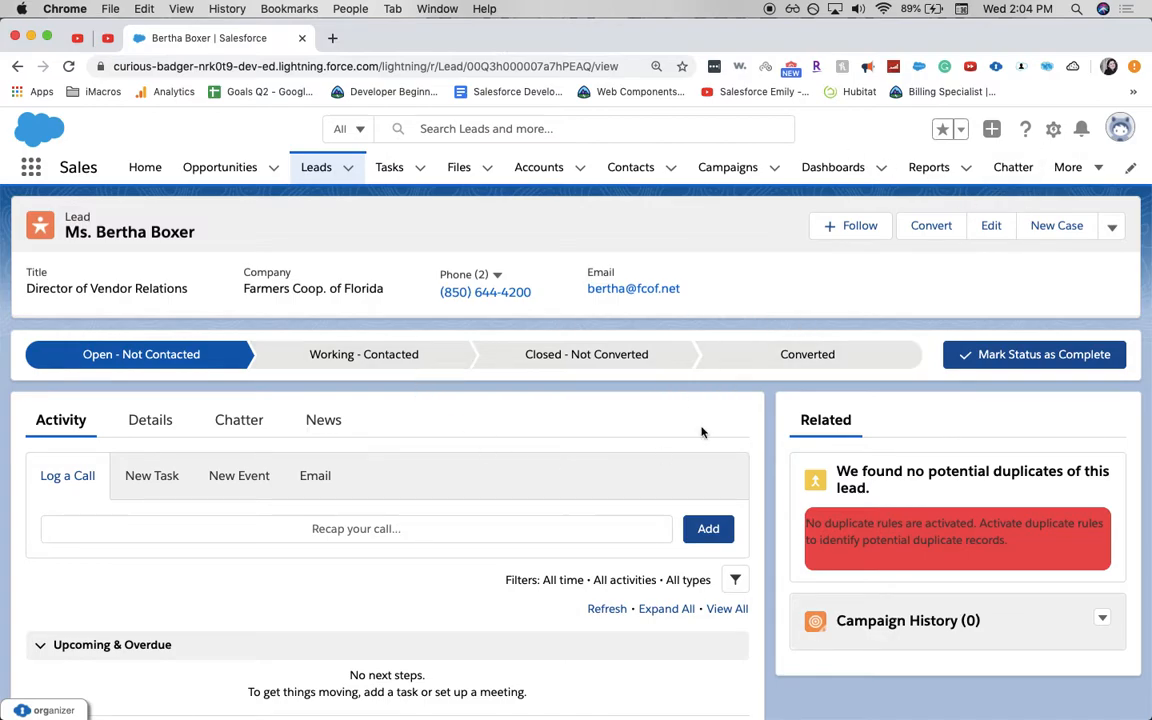
mouse_move(1054, 129)
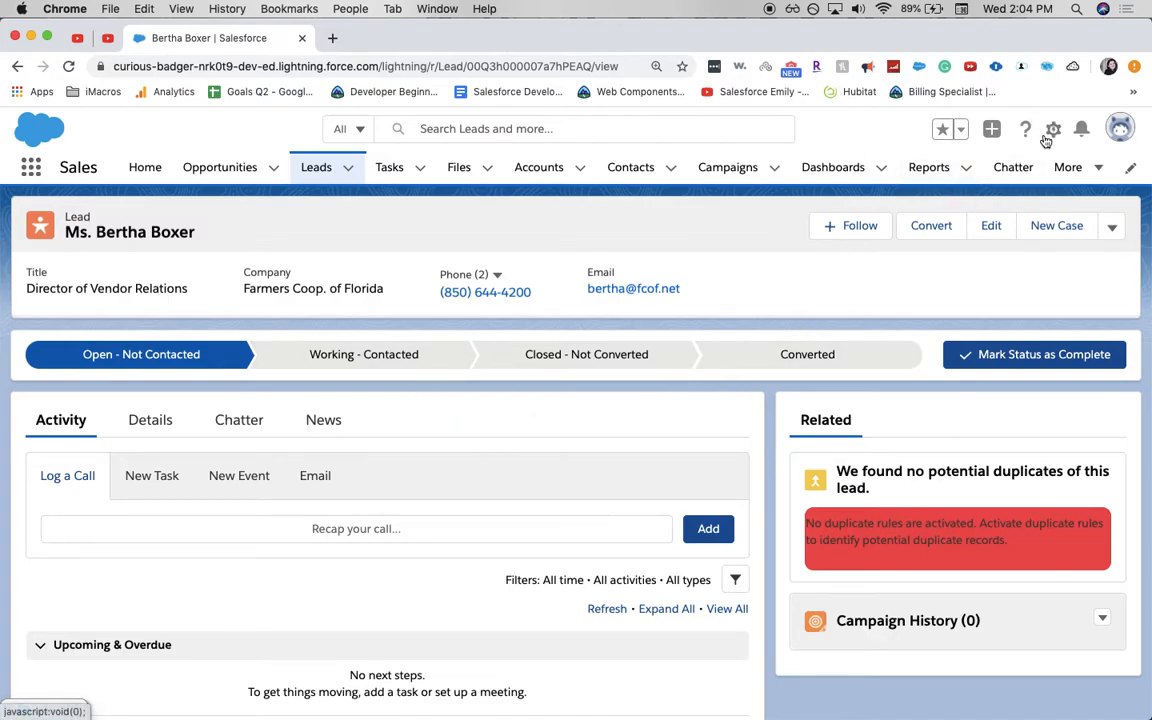
Open the Lead object in Object Manager from the gear menu's Edit Object
click(1061, 128)
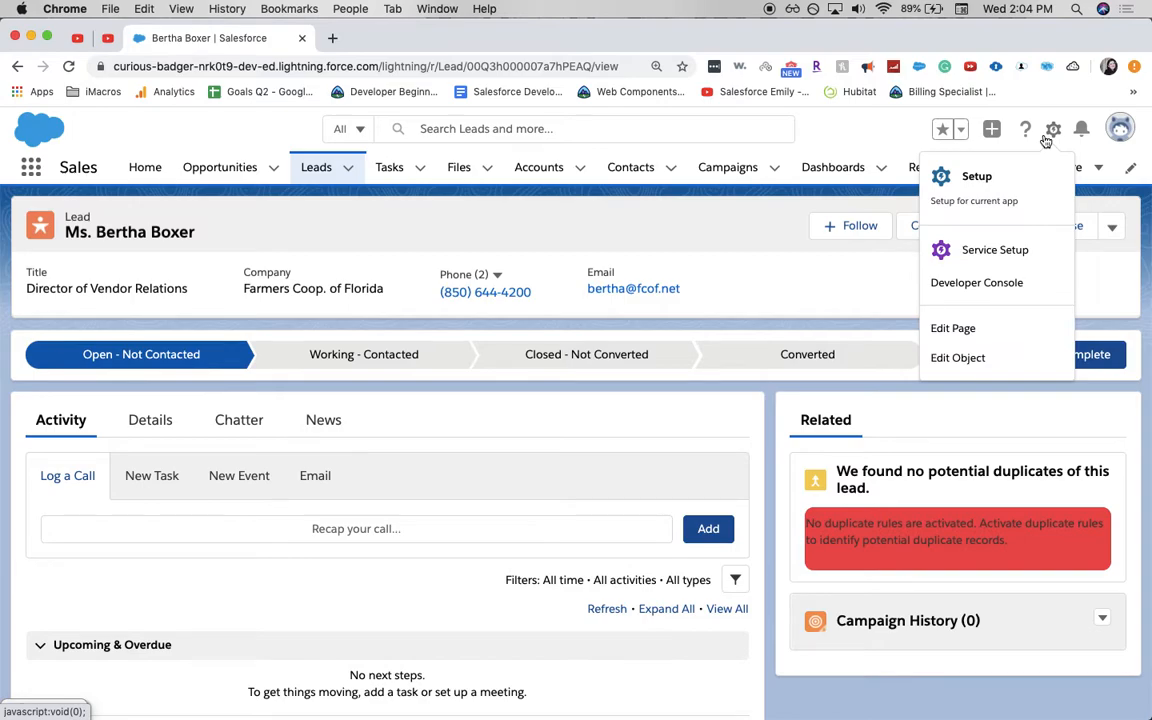
mouse_move(979, 176)
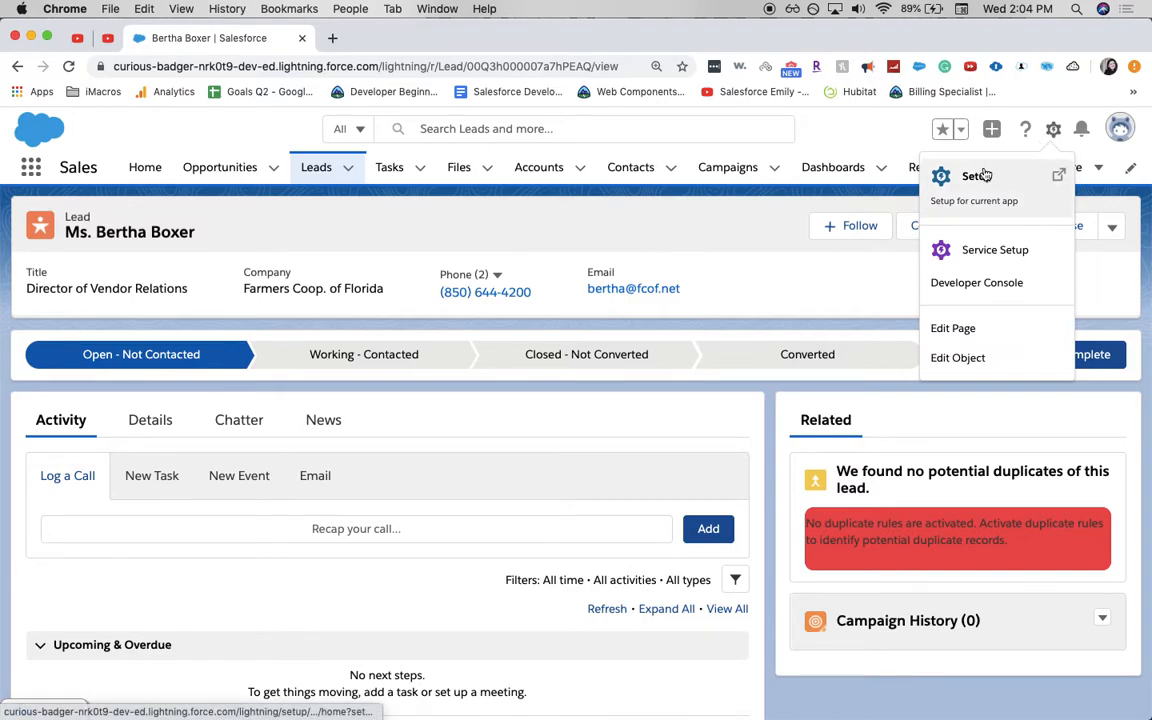
mouse_move(978, 176)
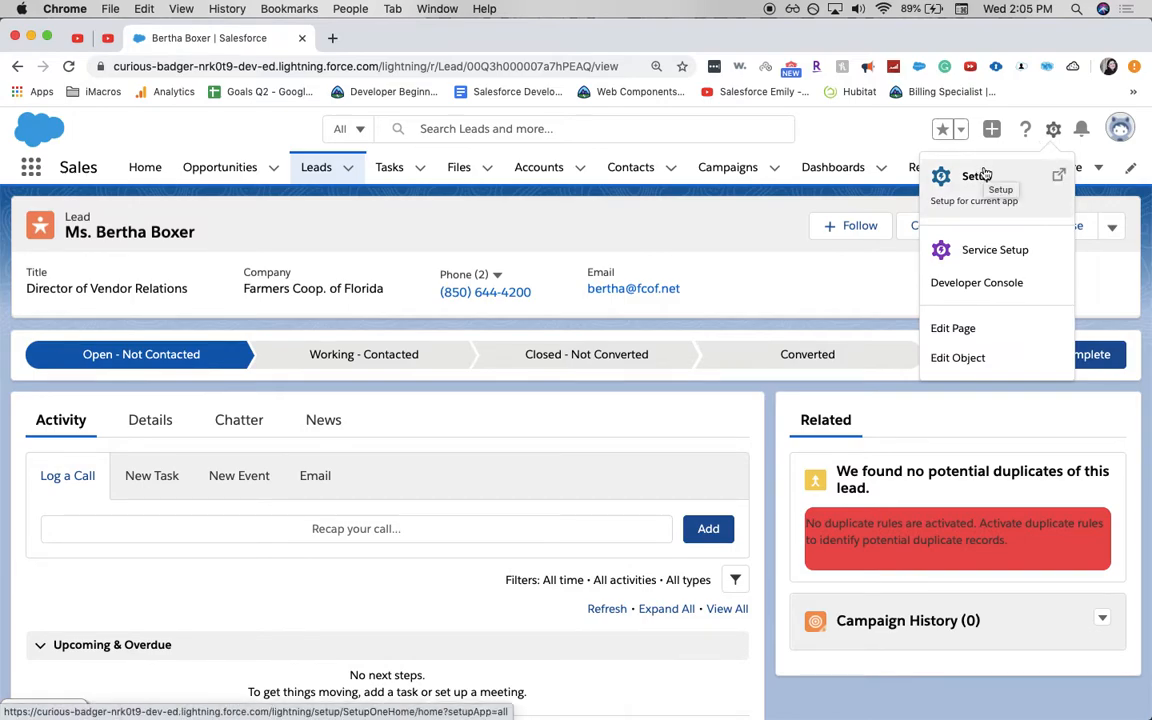
mouse_move(958, 357)
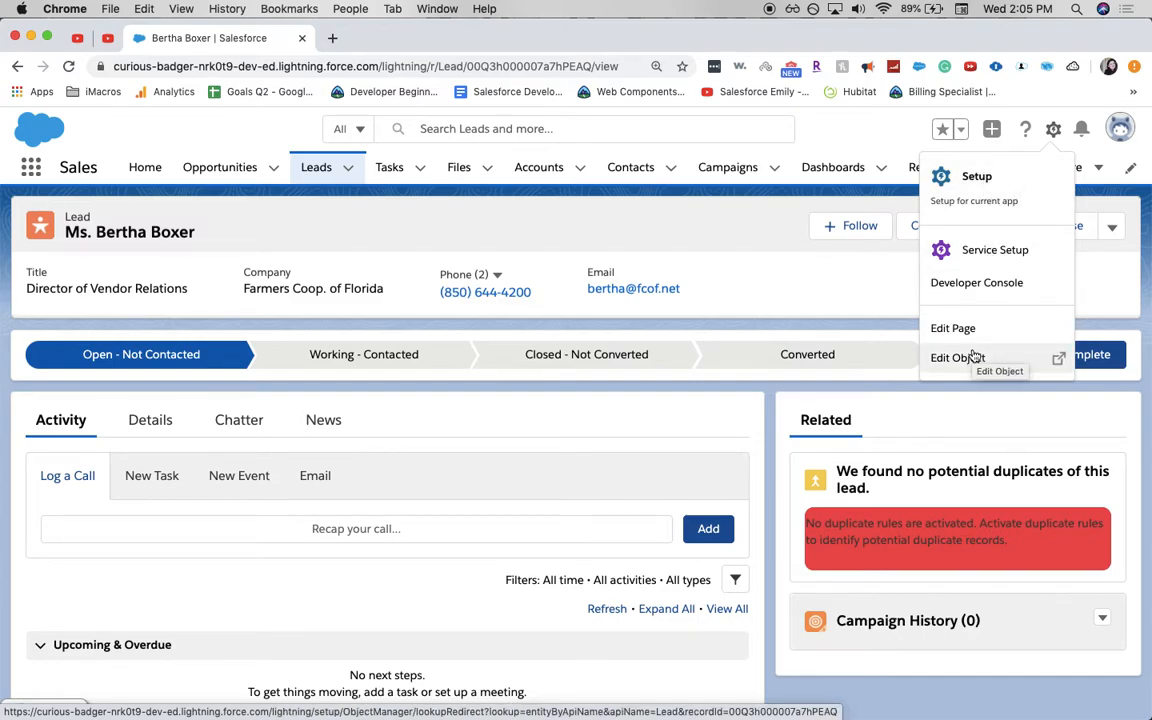
click(956, 357)
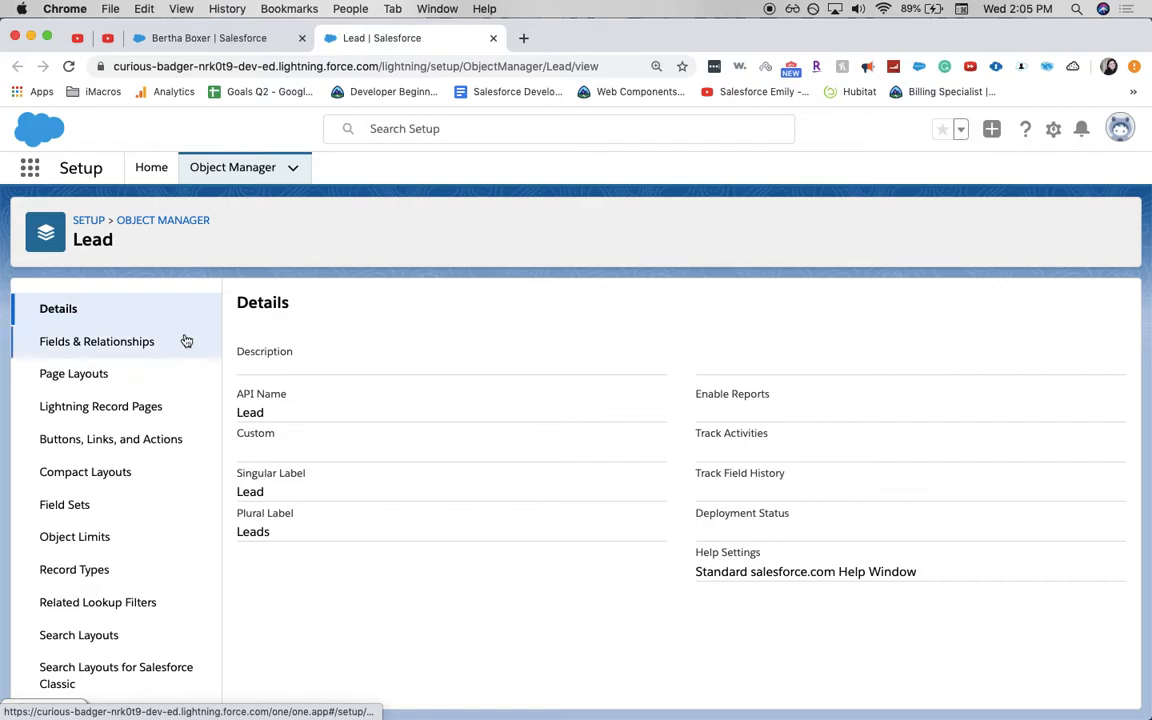
Filter the Lead fields by 'st' and open the Lead Status picklist field
click(96, 341)
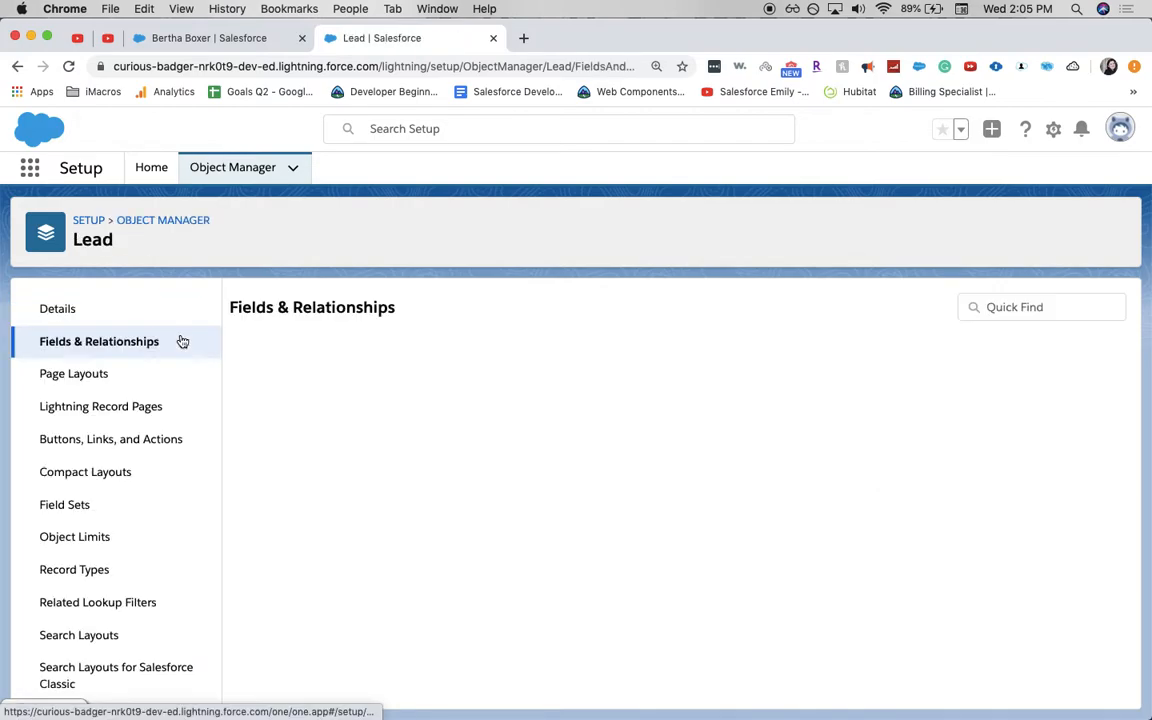
click(99, 341)
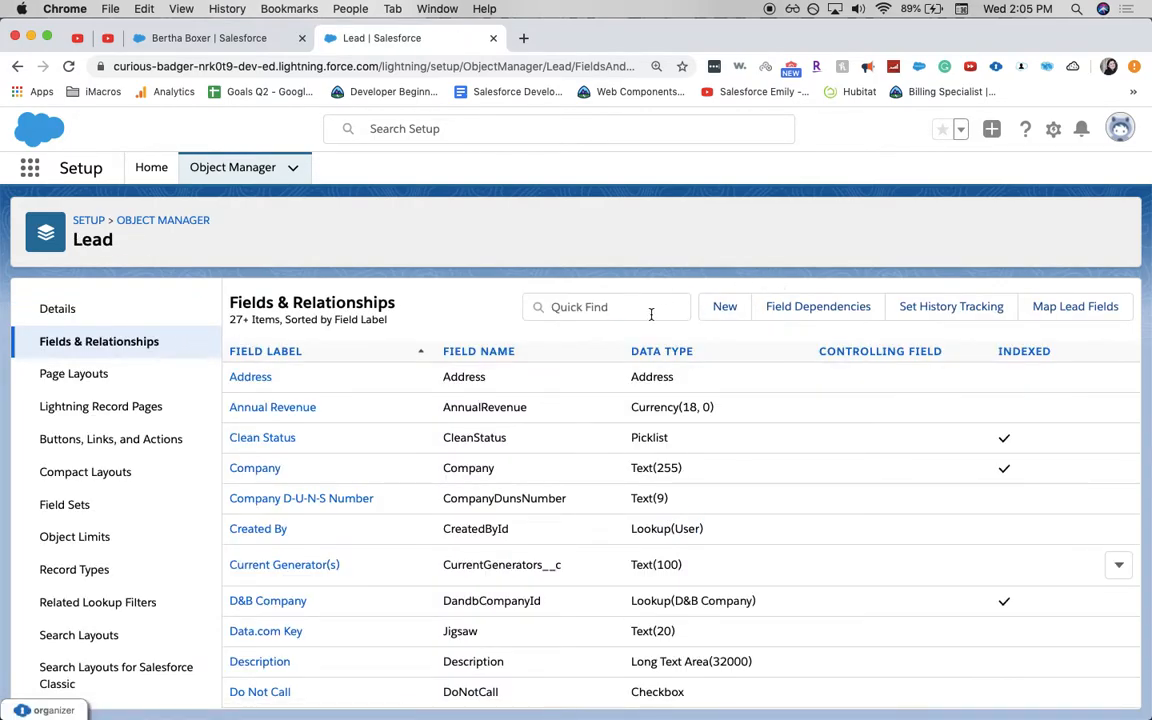
text(st)
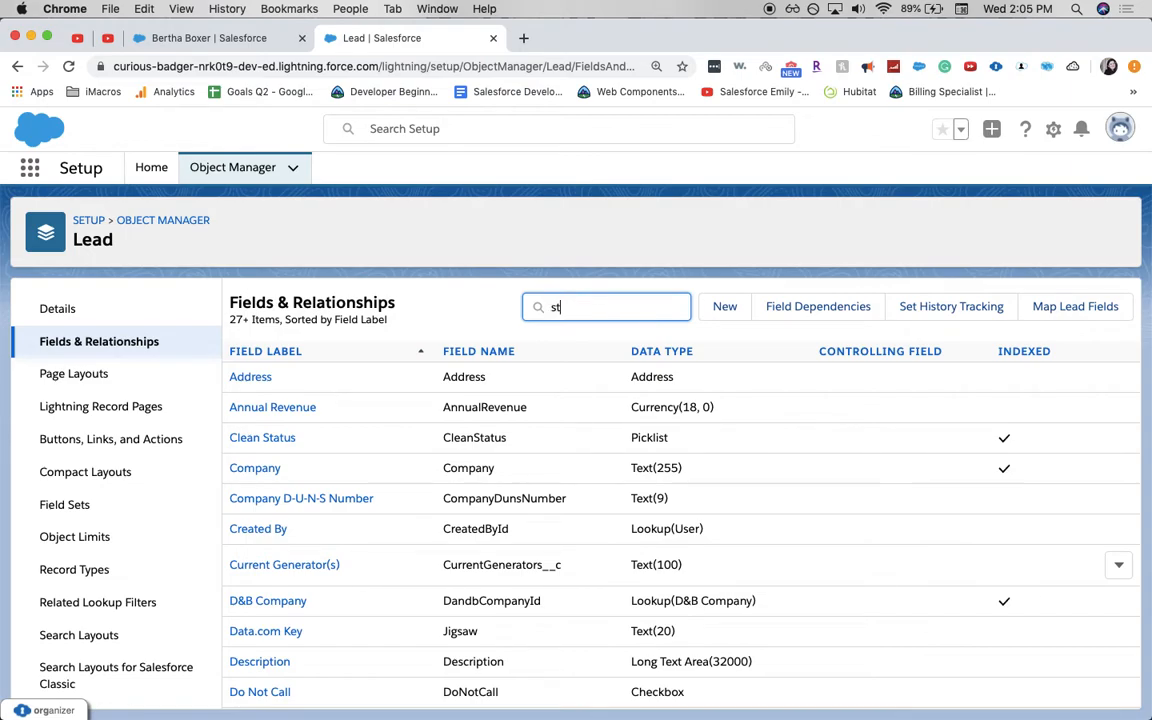
text(st)
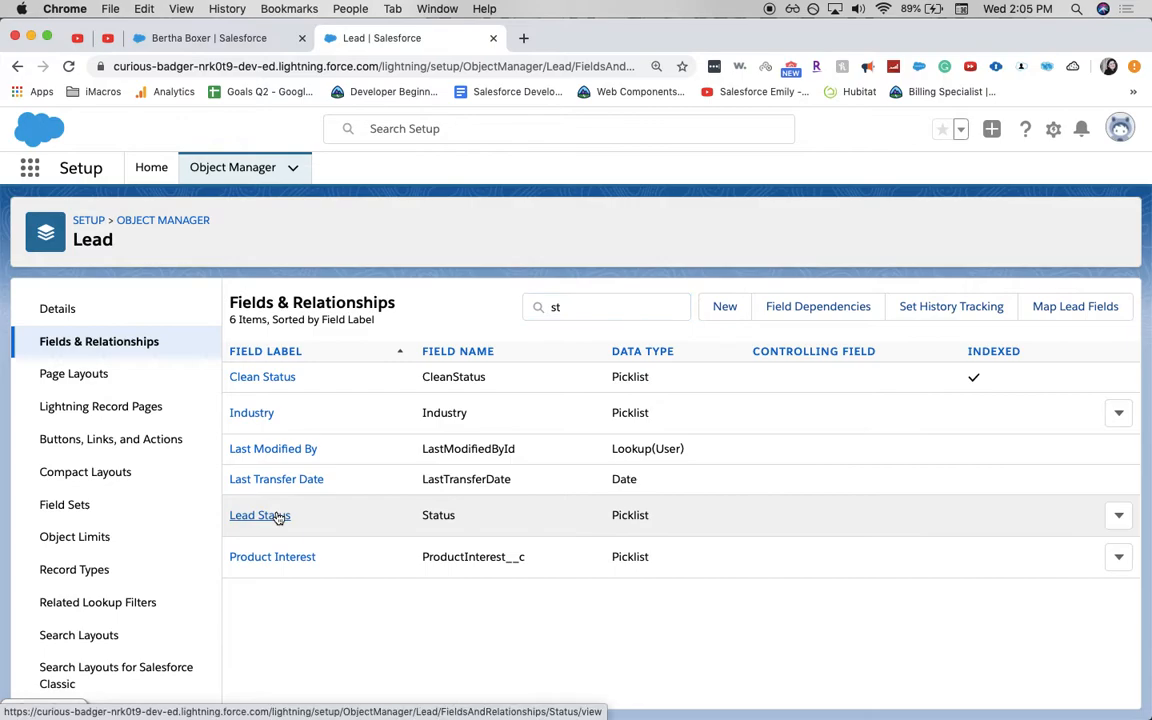
click(259, 515)
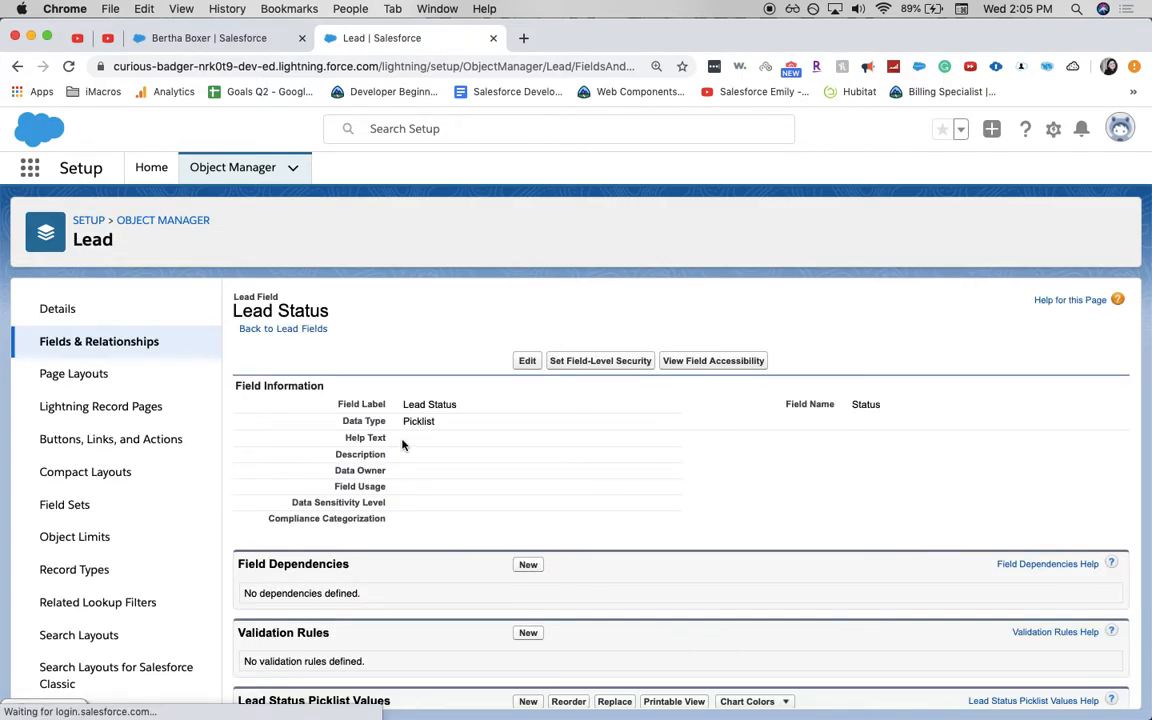
Scroll down to the Lead Status Picklist Values section showing the four existing values
scroll(down, 3)
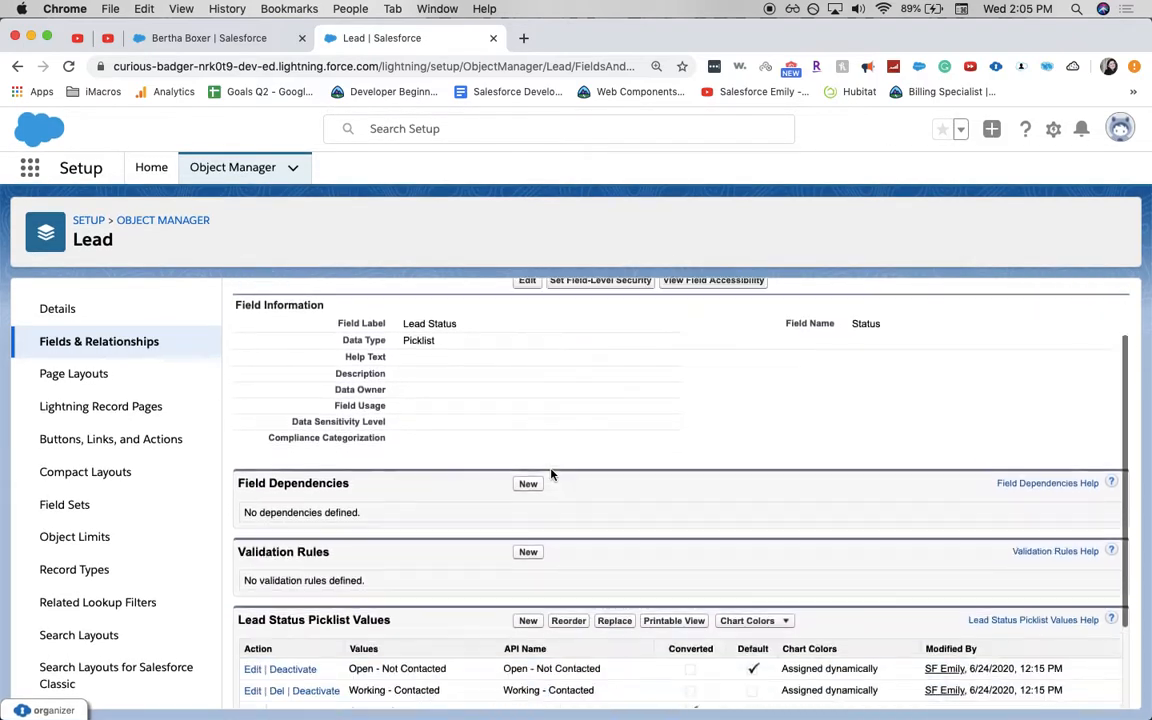
scroll(down, 3)
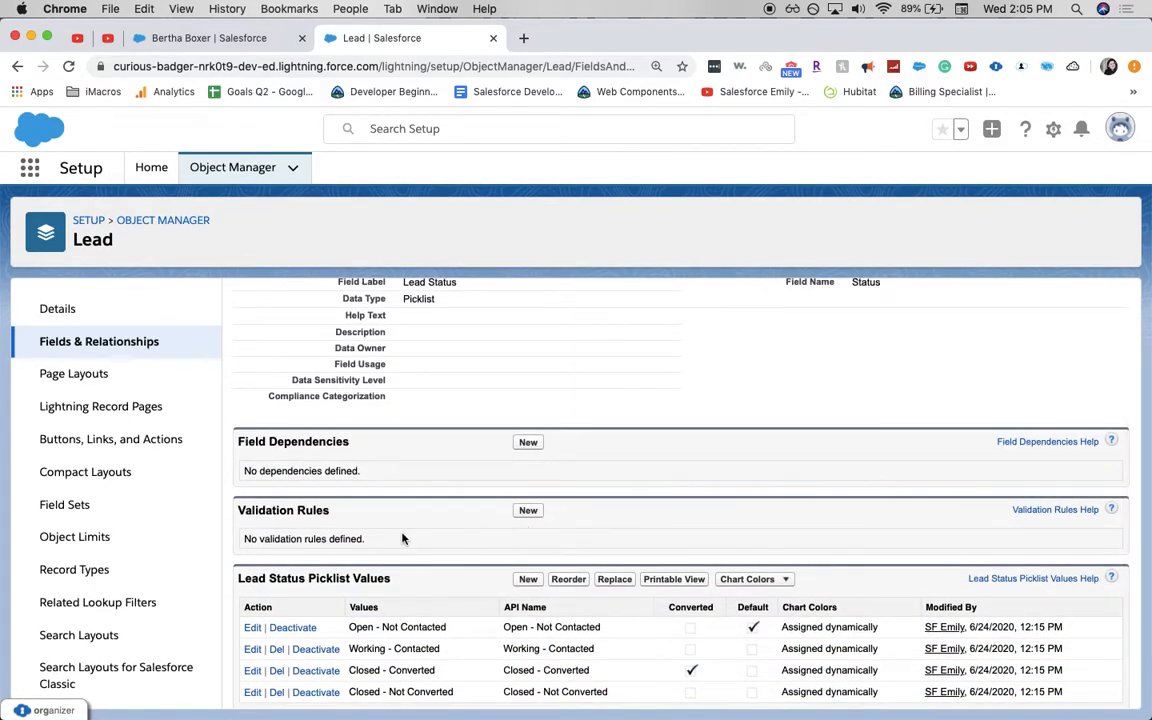
scroll(down, 3)
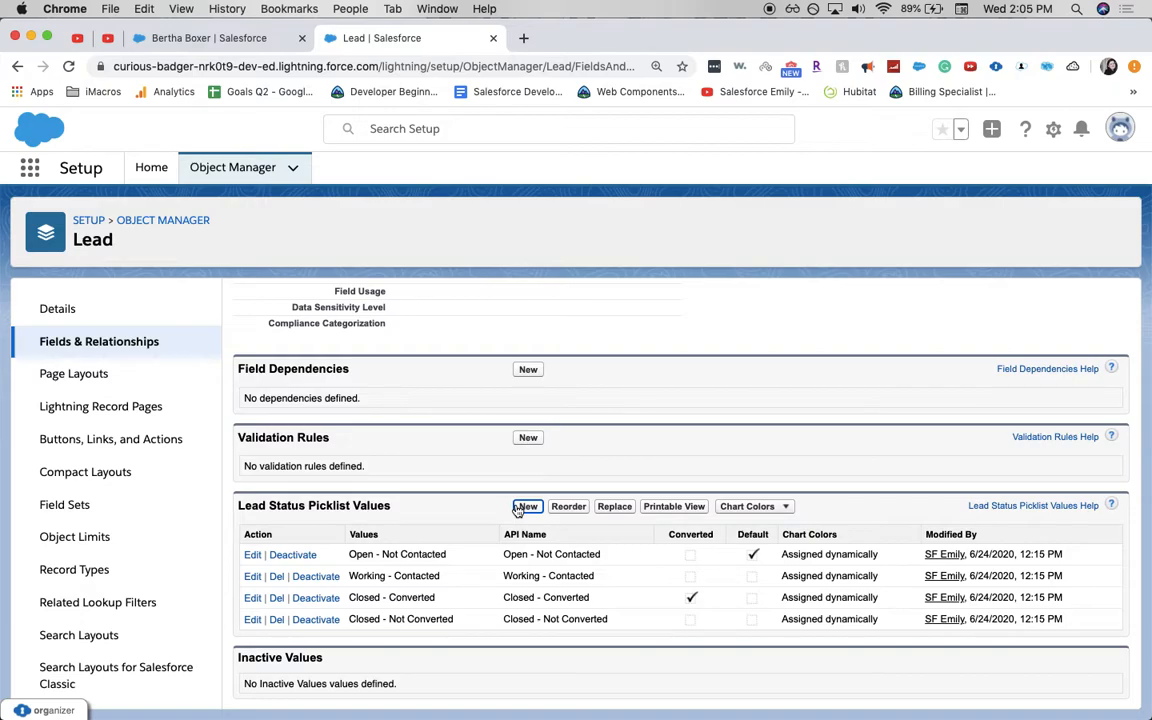
Add a new Lead Status picklist value labelled 'Closed - Wrong Contact'
click(528, 506)
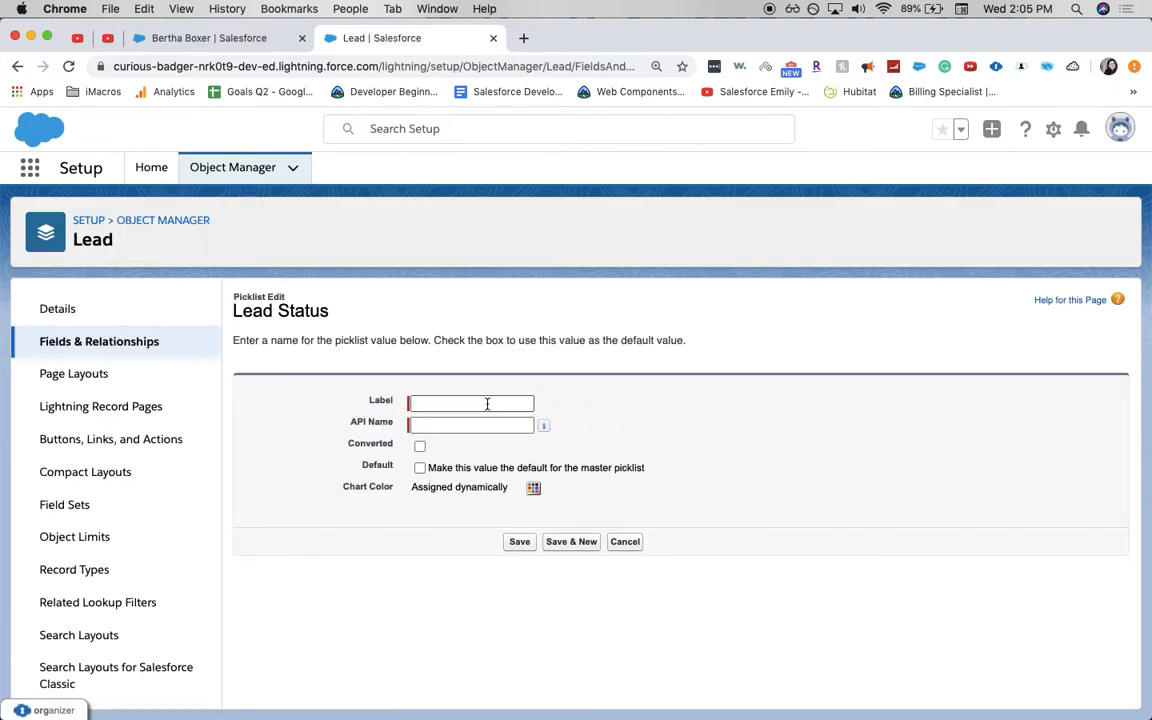
text(C)
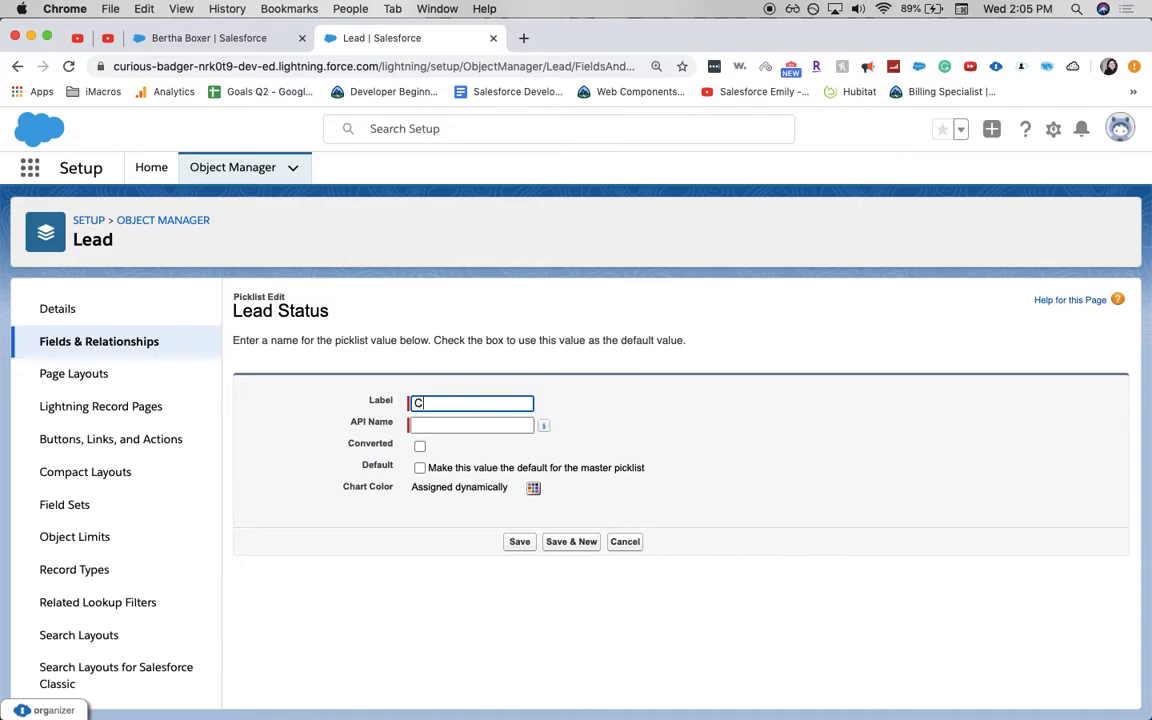
text(losed - Wrong Conta)
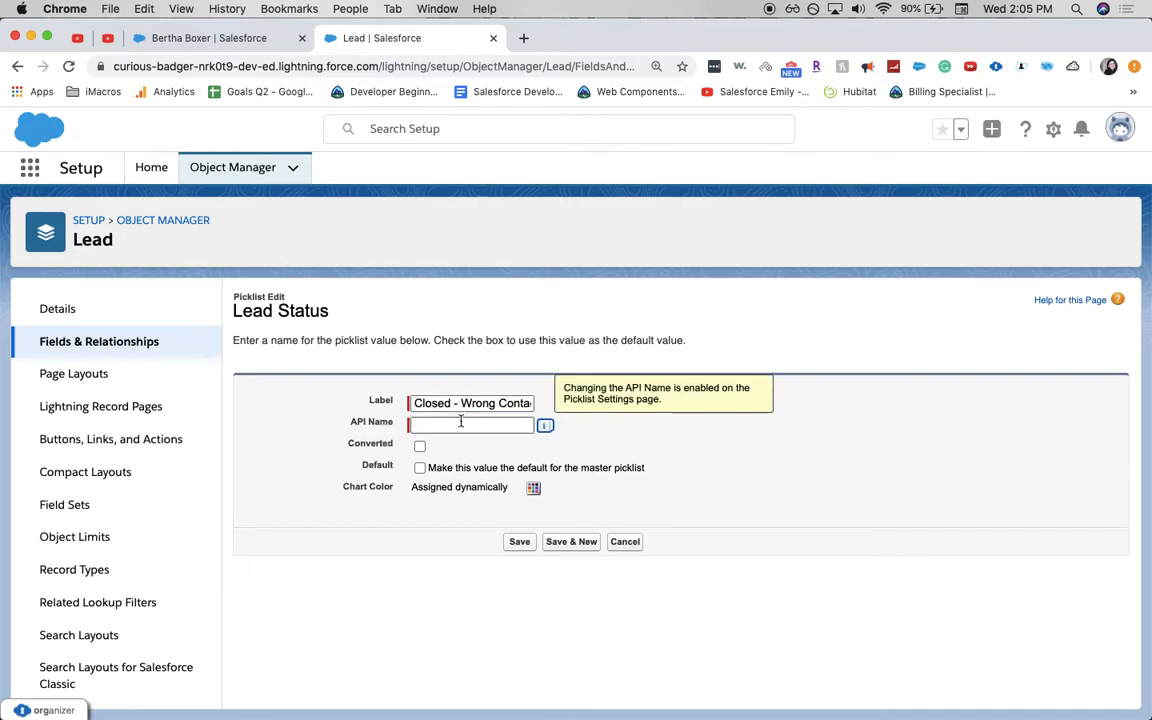
click(470, 425)
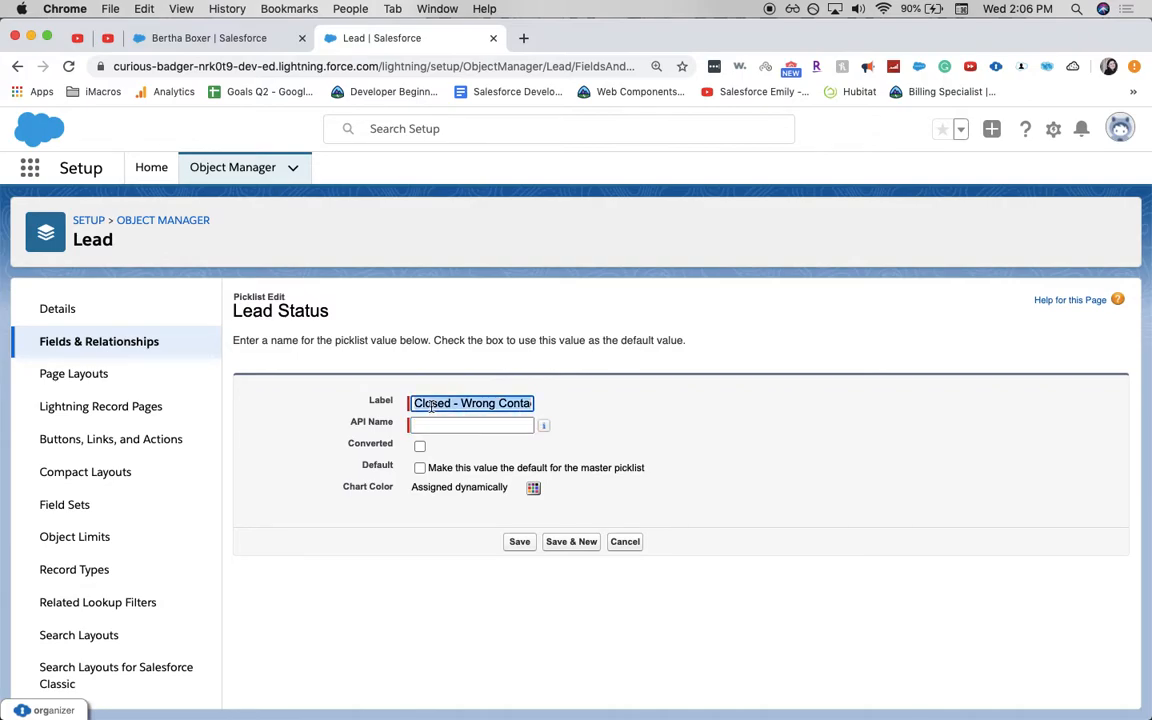
click(470, 425)
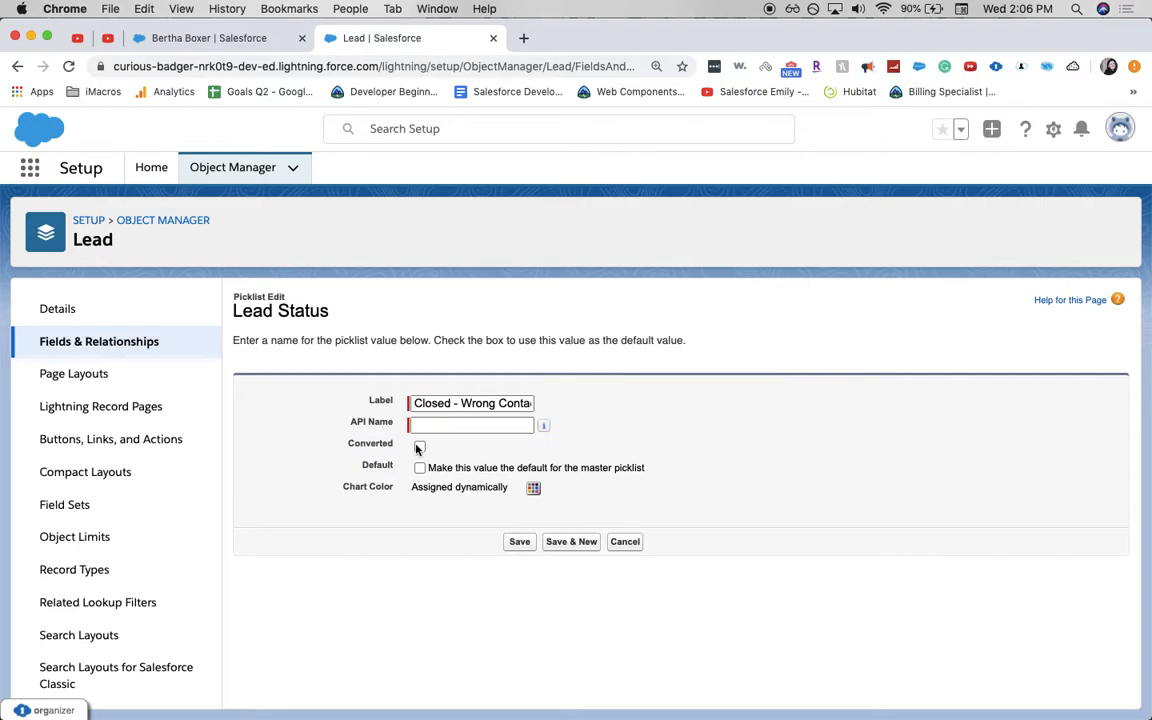
Mark the value as converted, fill its 'Closed_' API name, and save
click(419, 445)
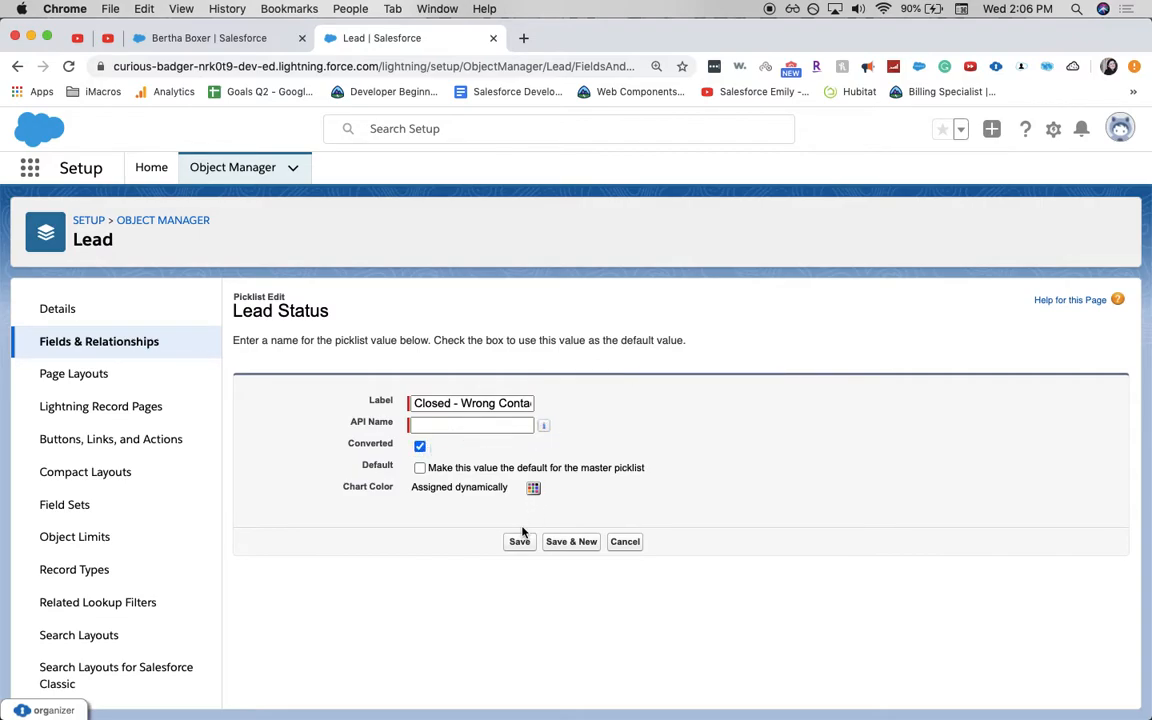
click(519, 542)
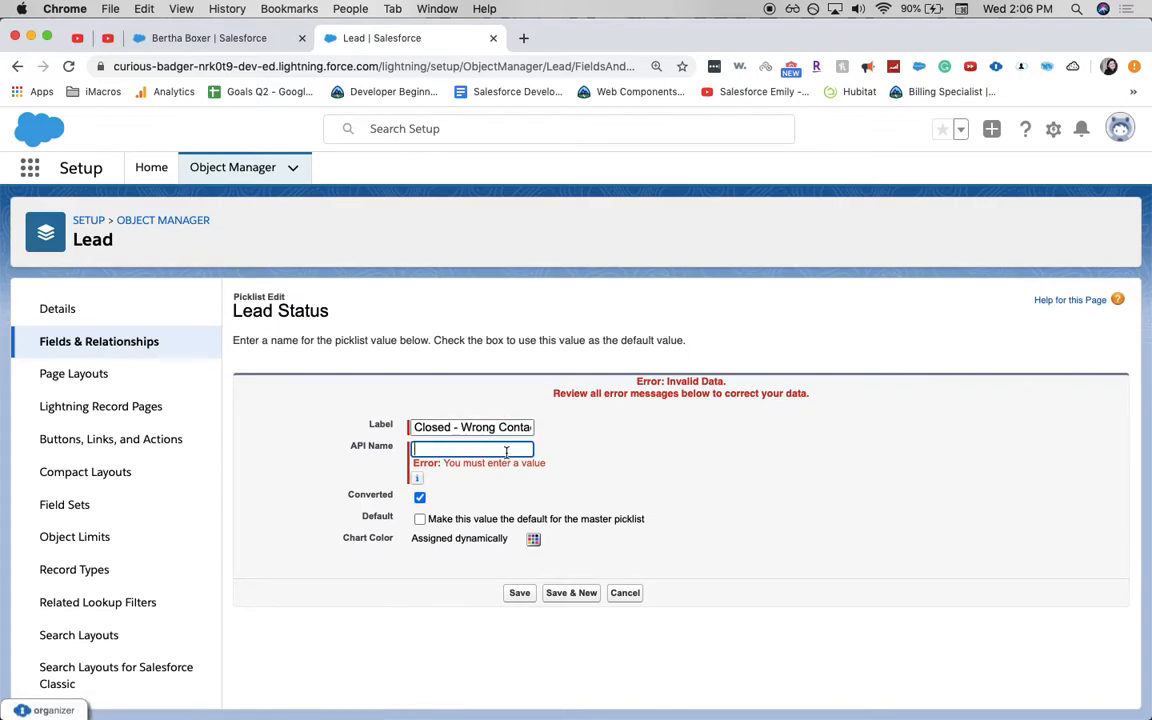
text(Closed_Wrong_Conta)
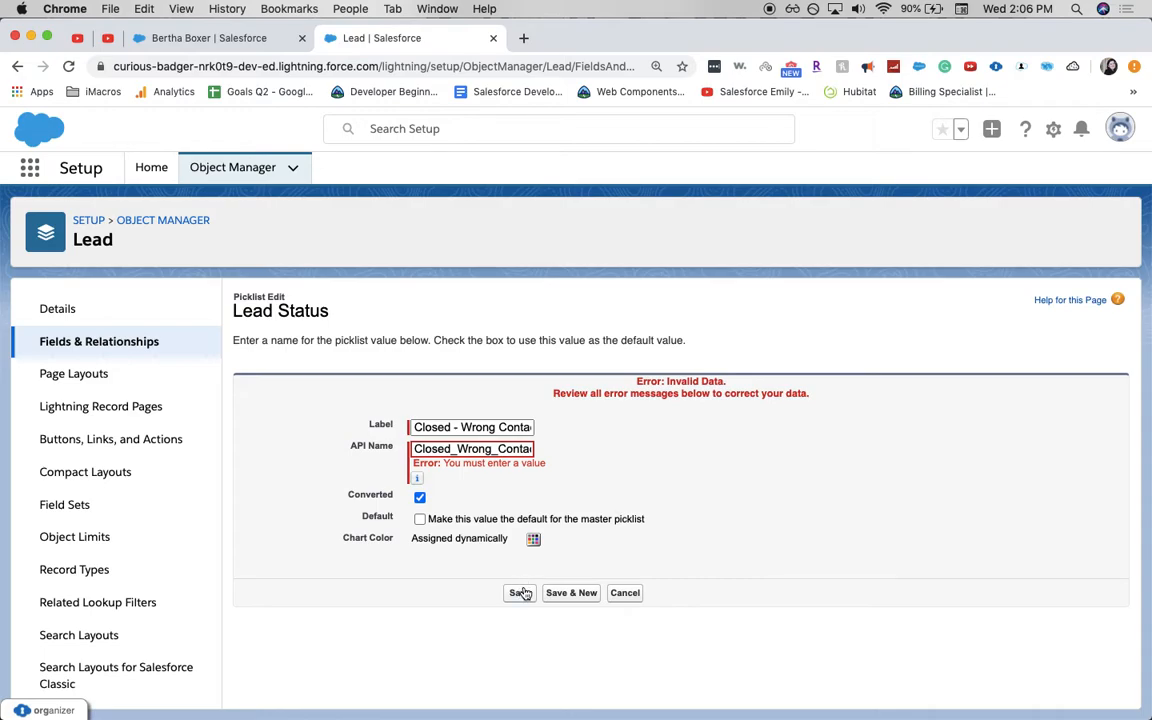
click(518, 593)
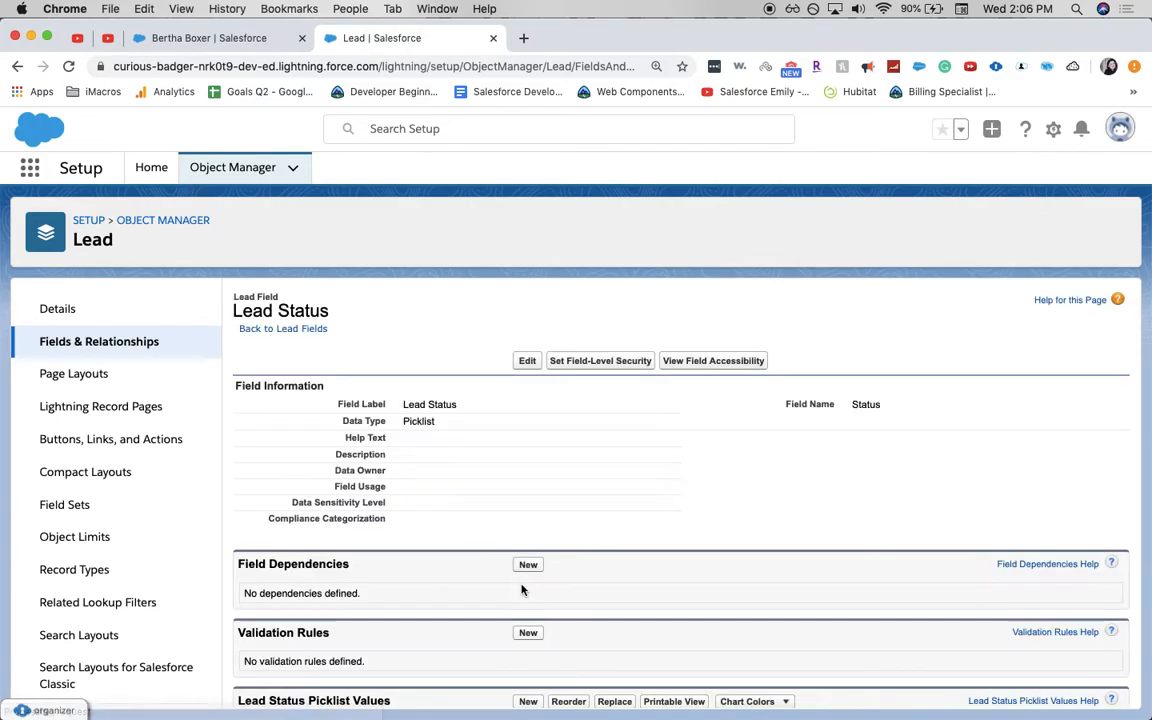
scroll(down, 3)
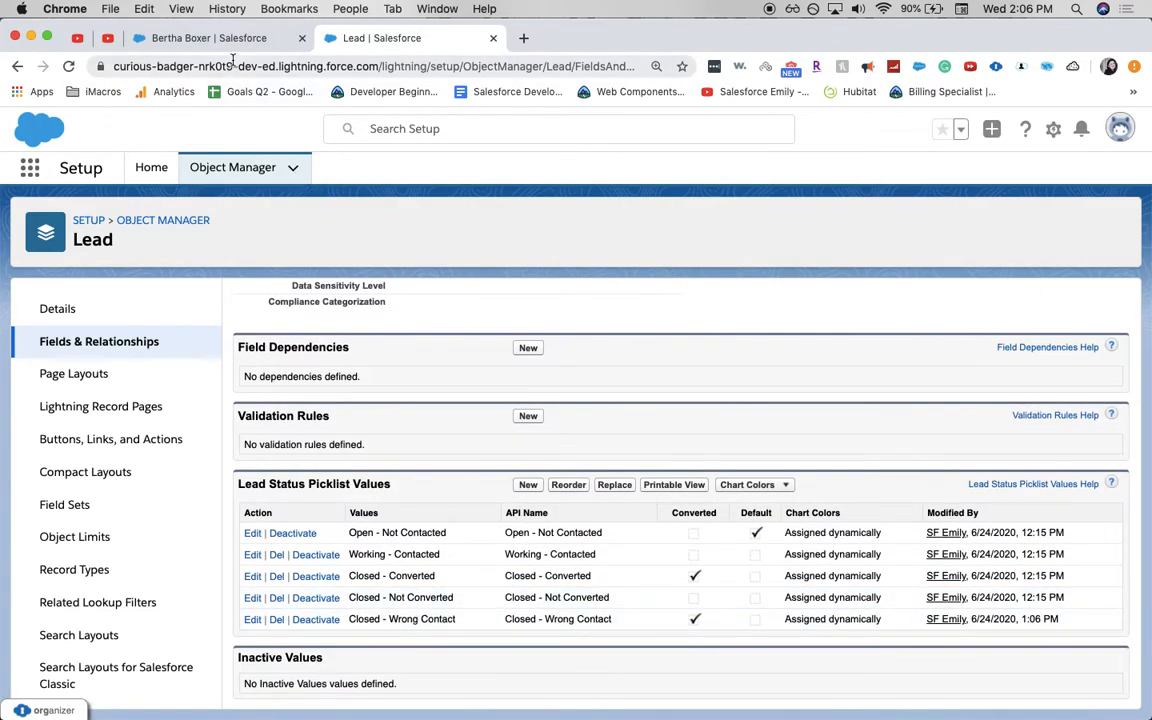
click(210, 37)
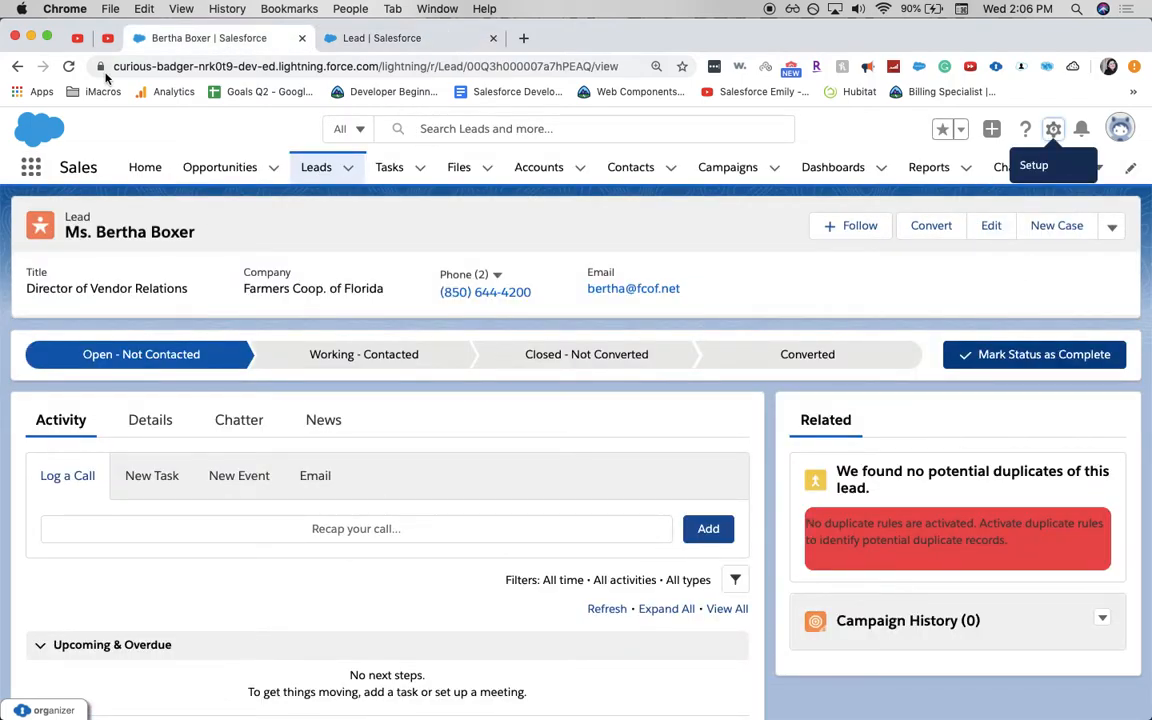
click(73, 67)
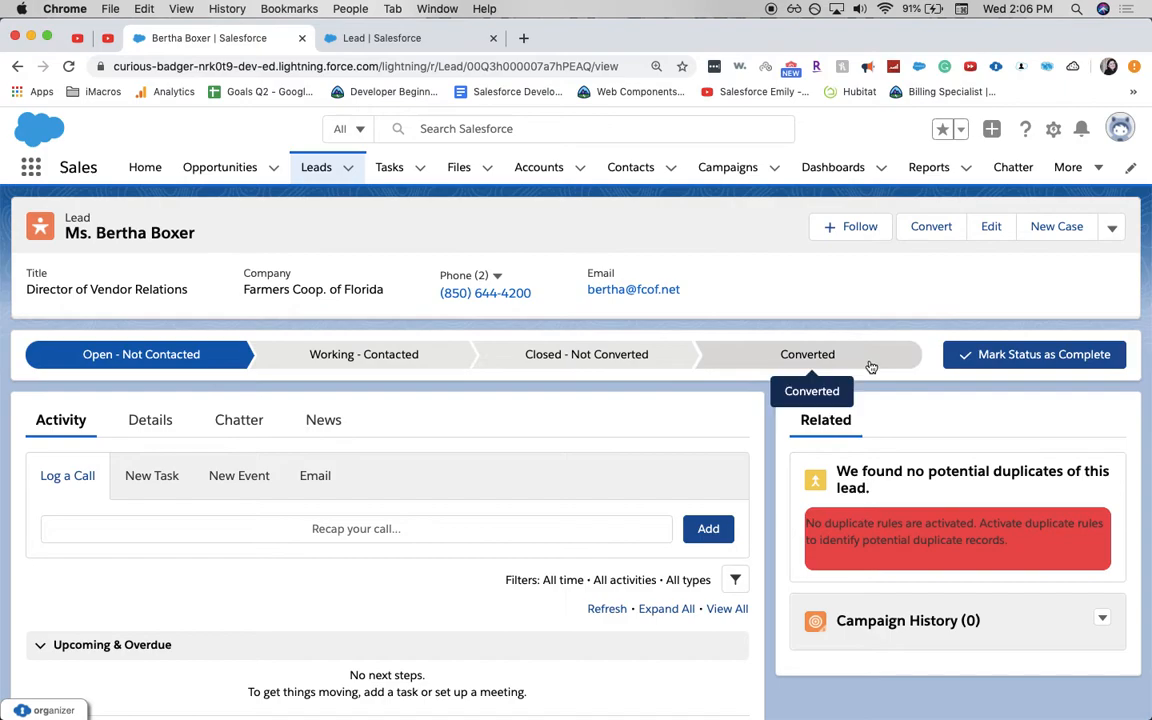
mouse_move(448, 47)
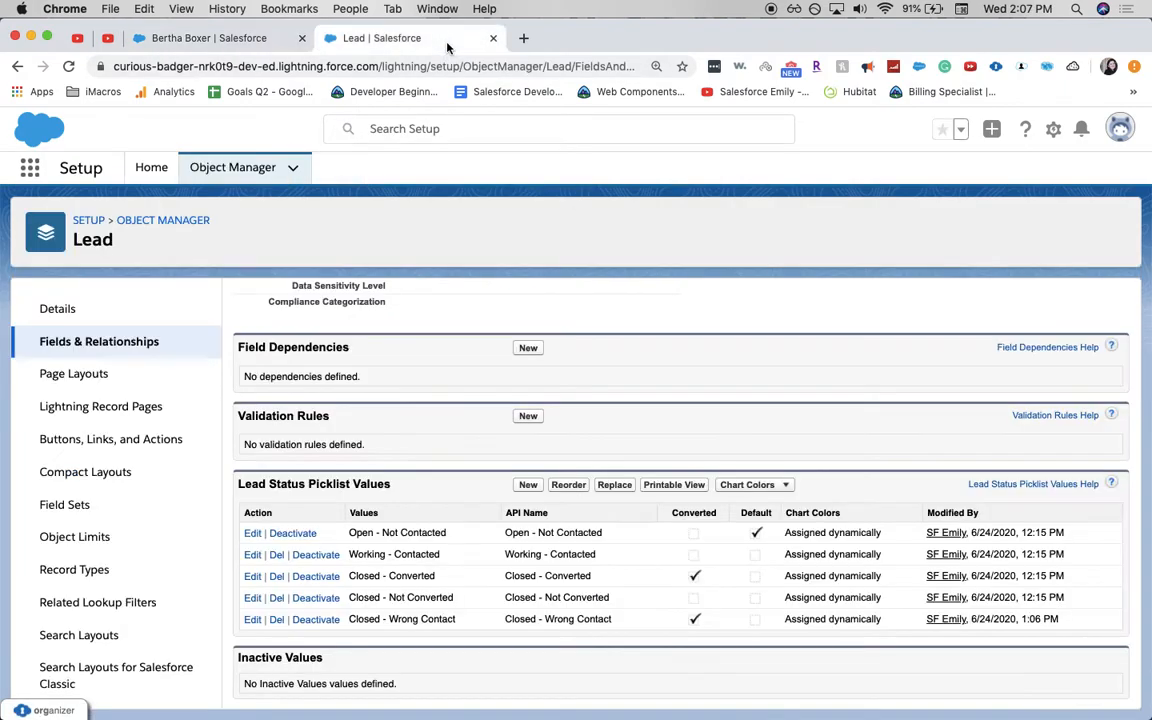
mouse_move(568, 485)
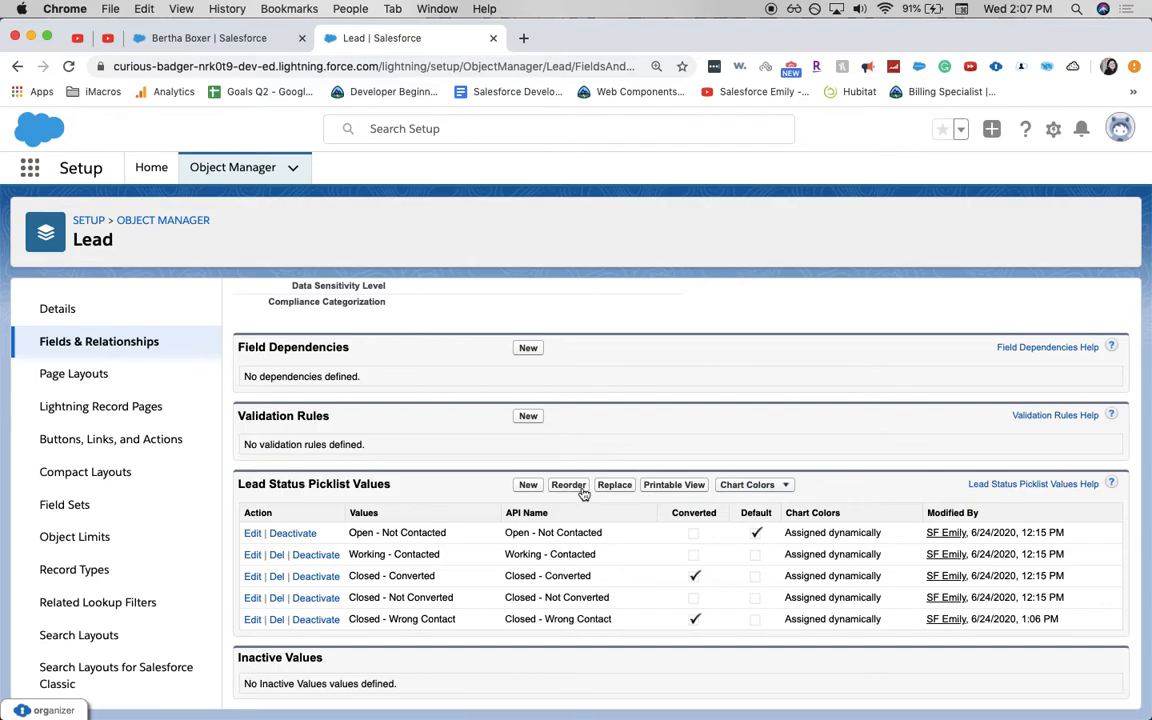
Reorder the Lead Status values so Closed - Wrong Contact sits third, above Closed - Converted
click(568, 485)
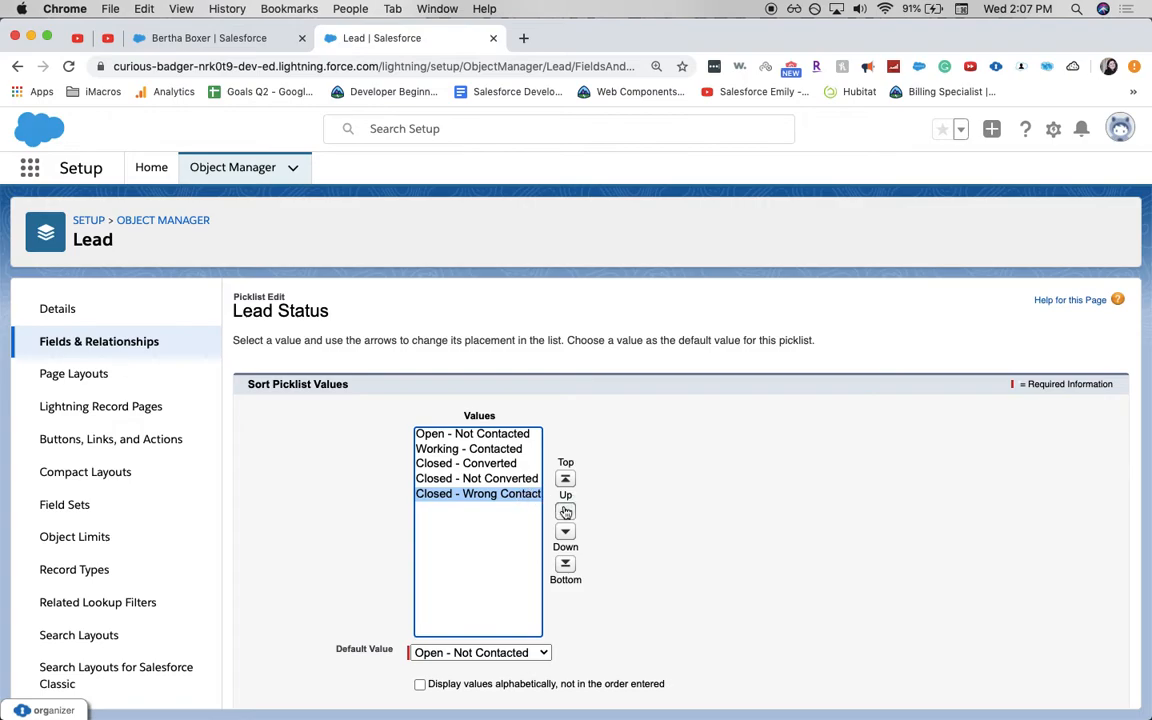
click(565, 511)
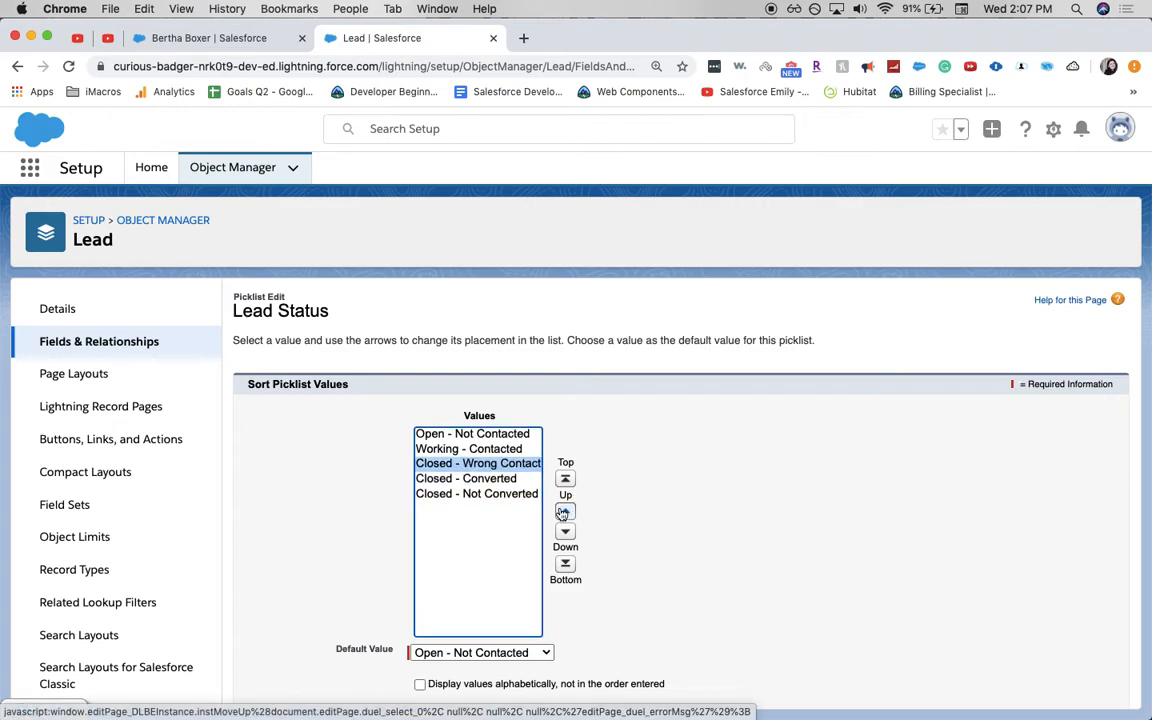
click(565, 531)
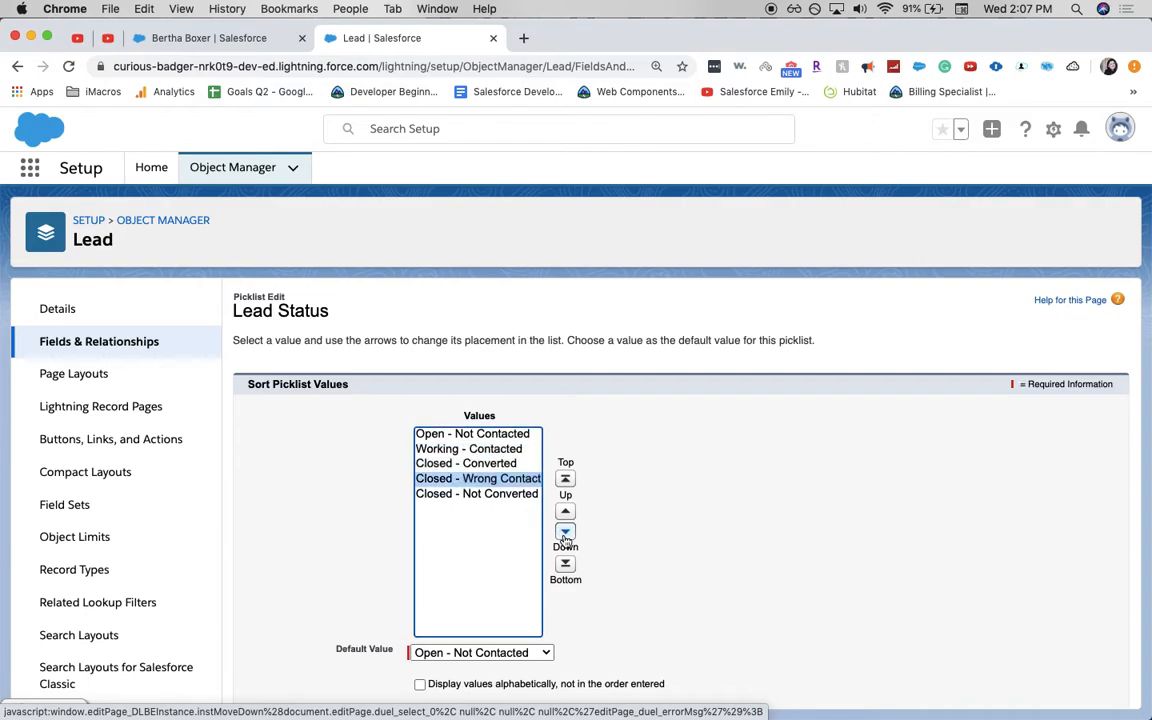
click(564, 511)
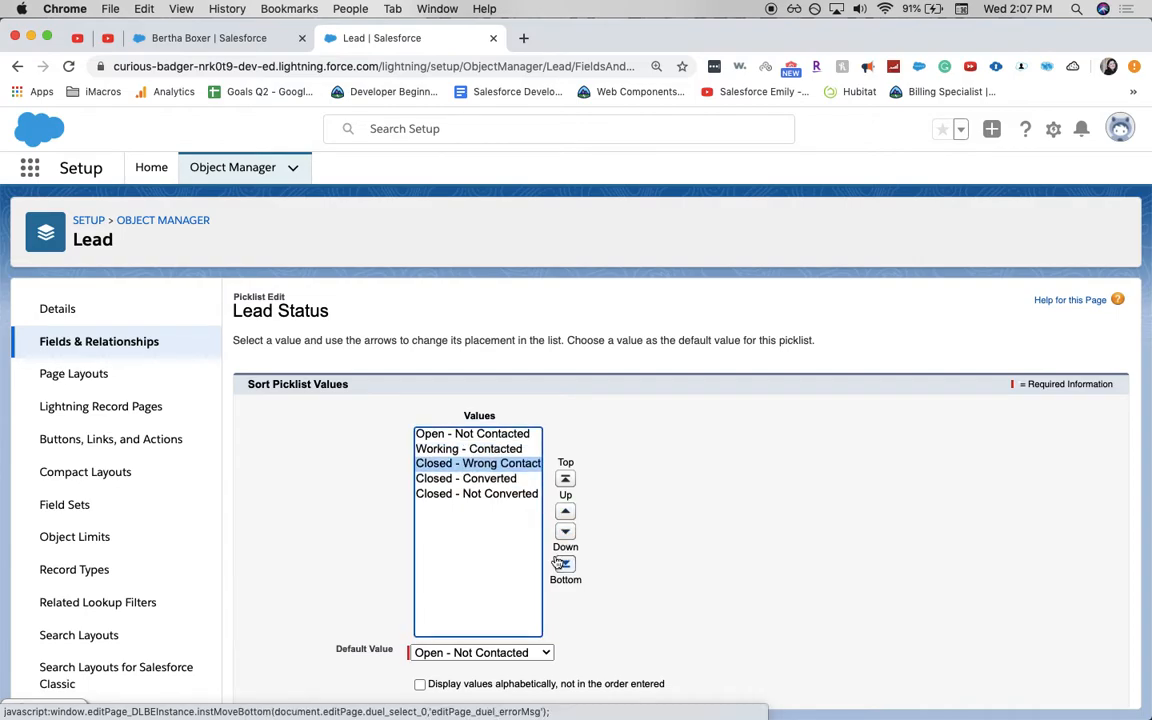
scroll(down, 3)
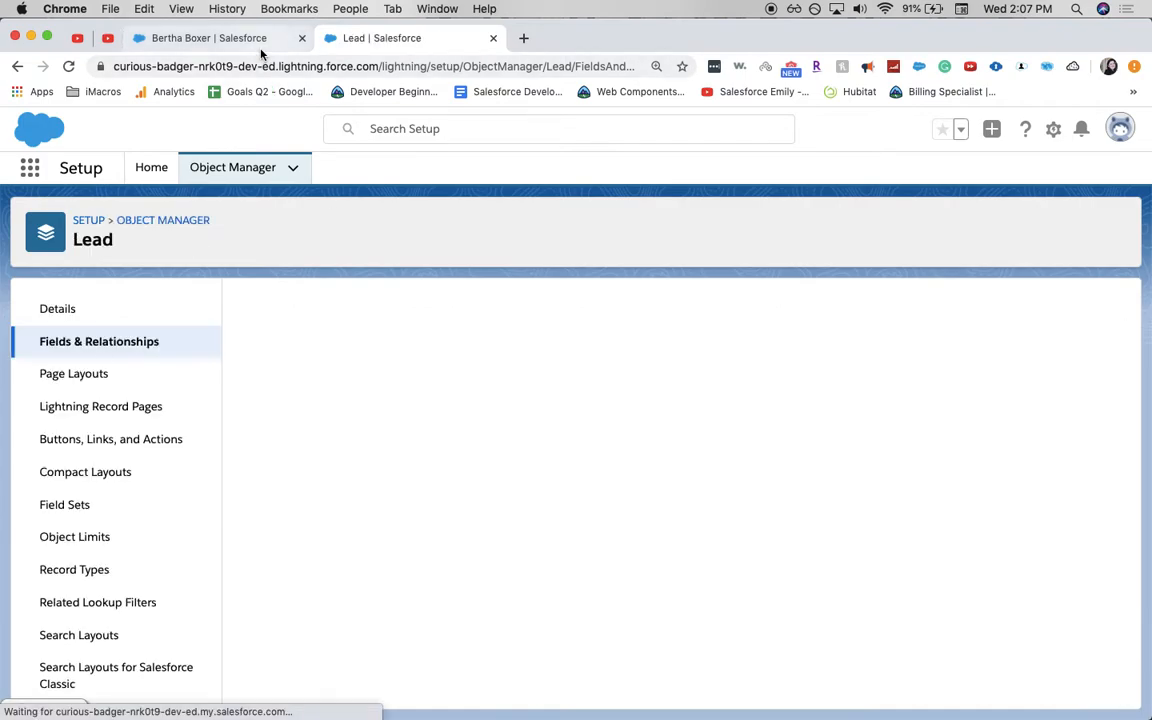
Reload the lead record tab, then return to Setup and scroll to the Lead Status values
click(210, 39)
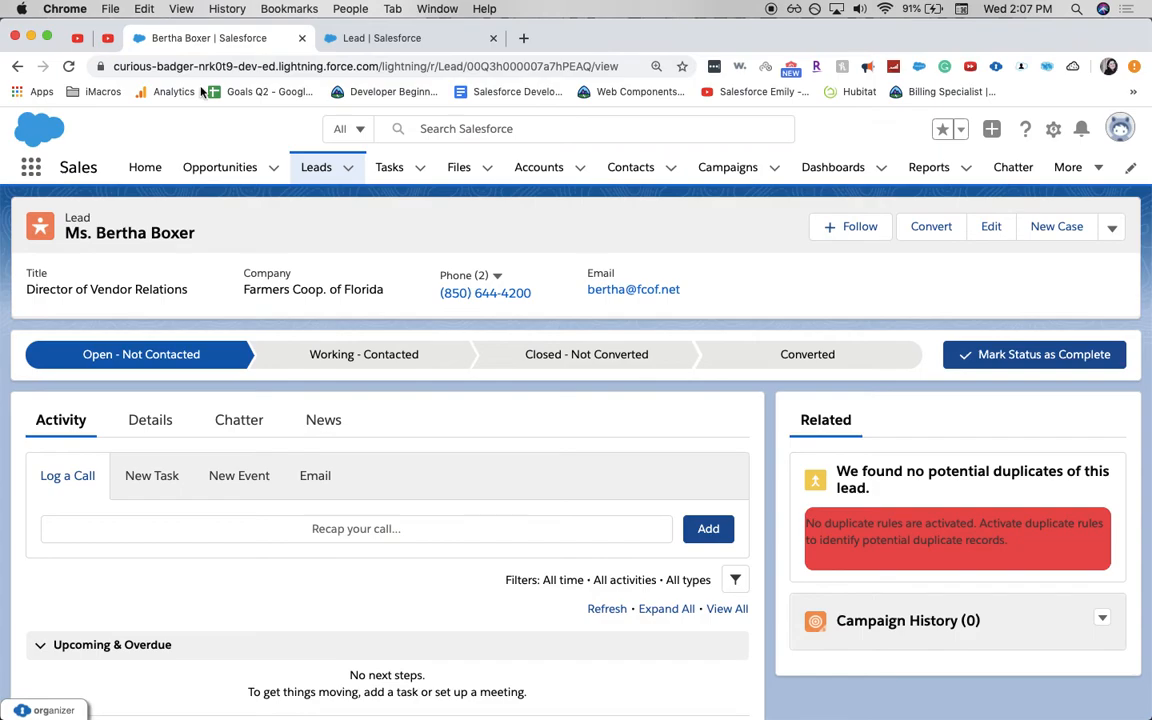
click(72, 68)
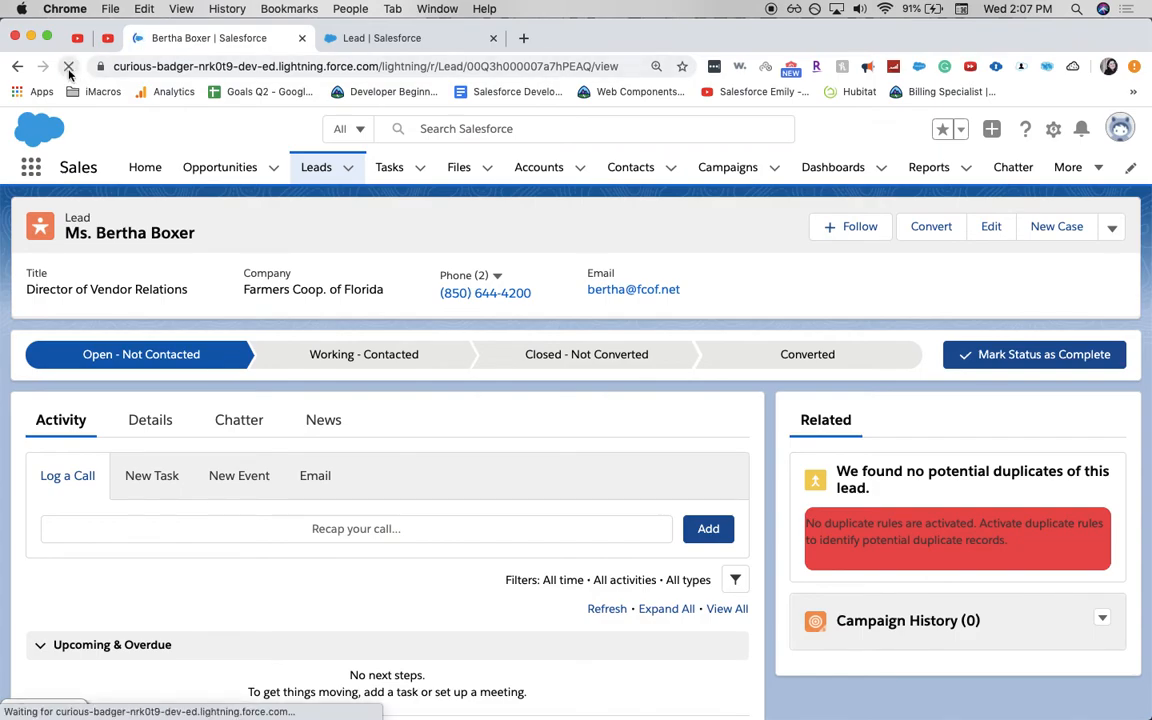
click(72, 70)
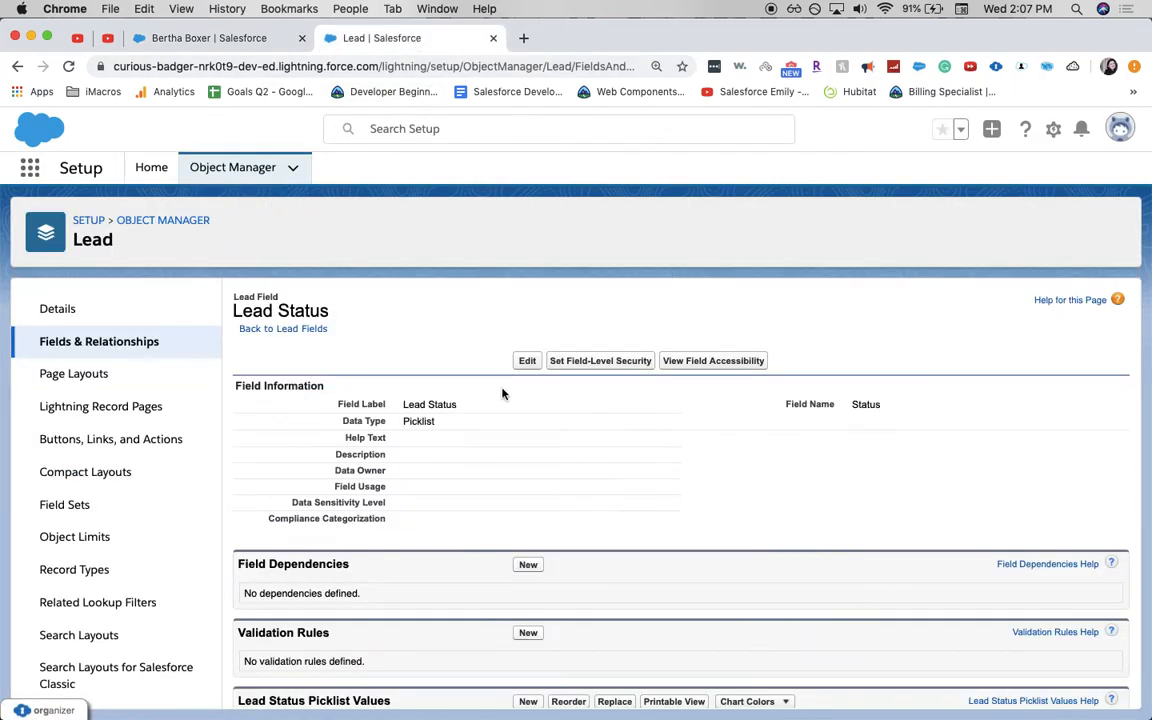
scroll(down, 3)
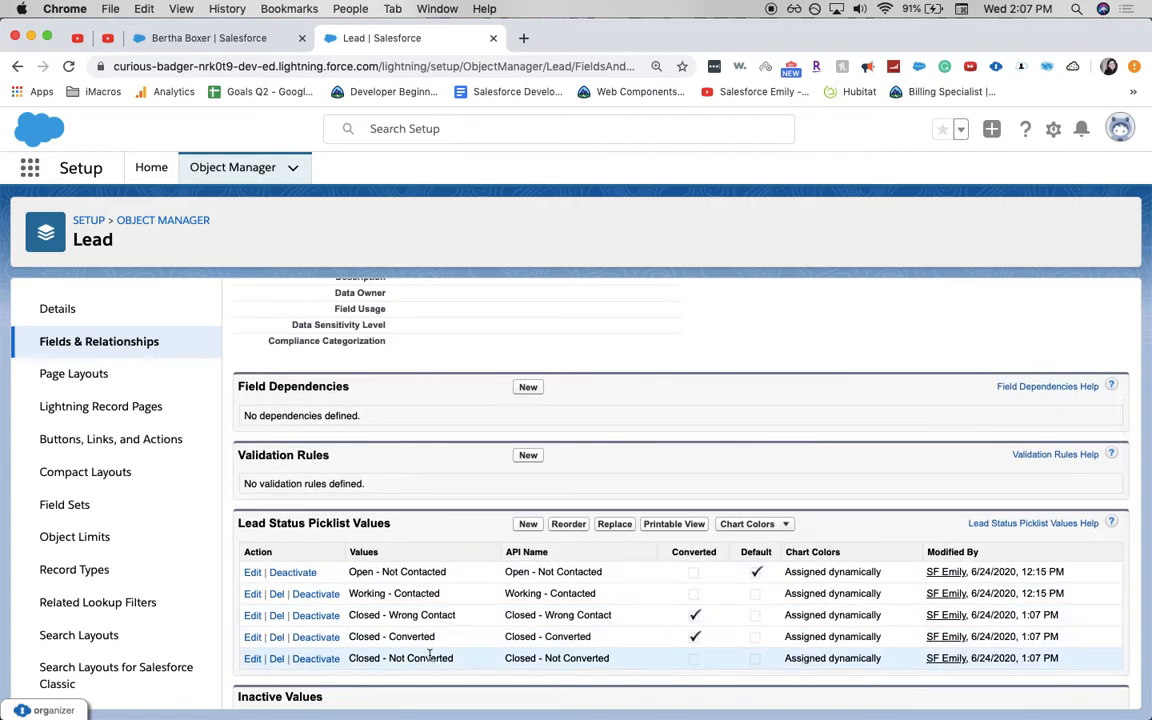
mouse_move(622, 656)
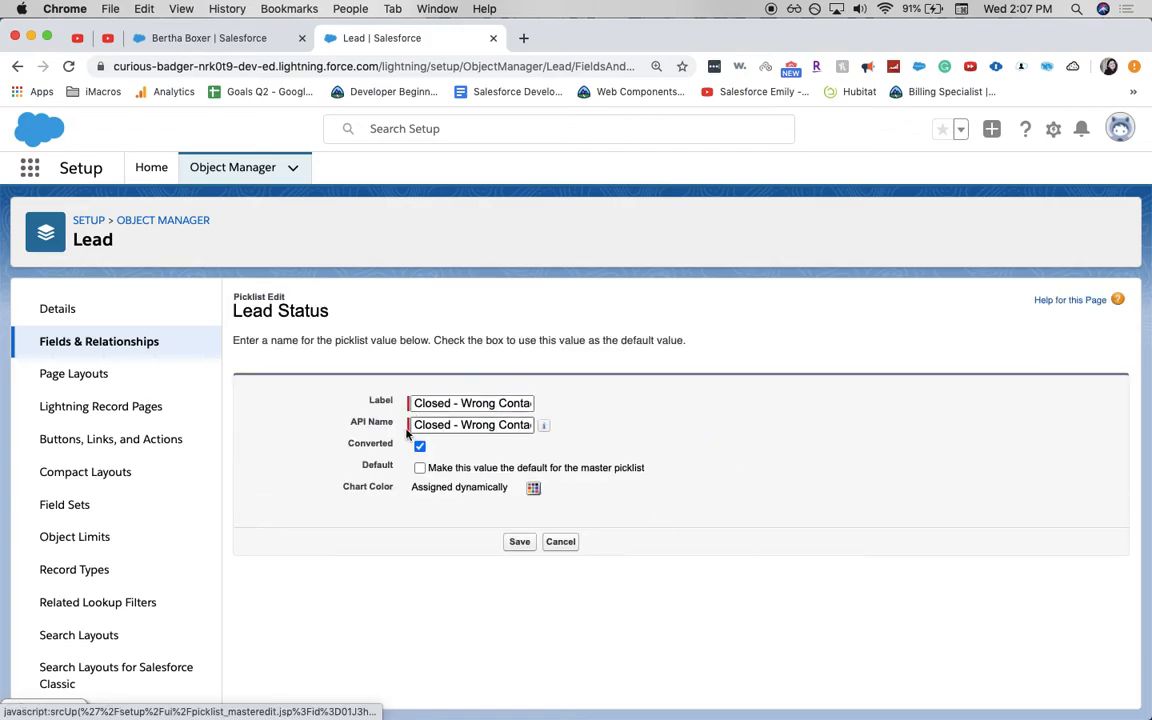
Move Bertha Boxer's lead from Open - Not Contacted to Working - Contacted
click(519, 542)
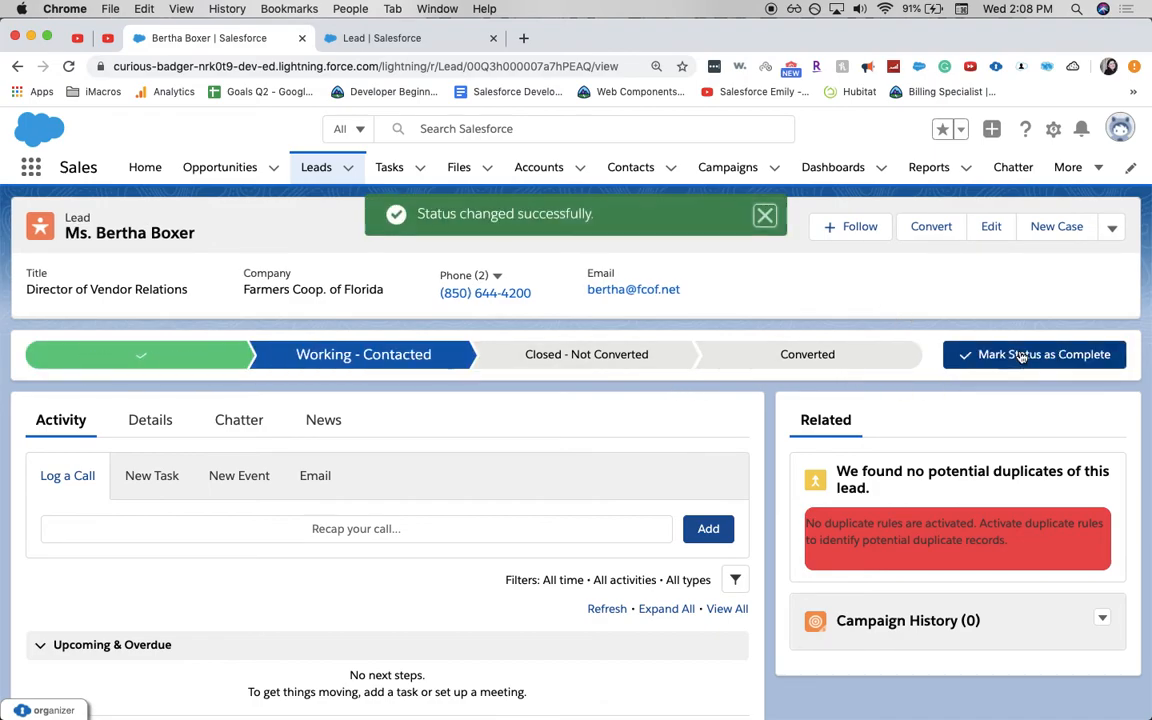
click(807, 354)
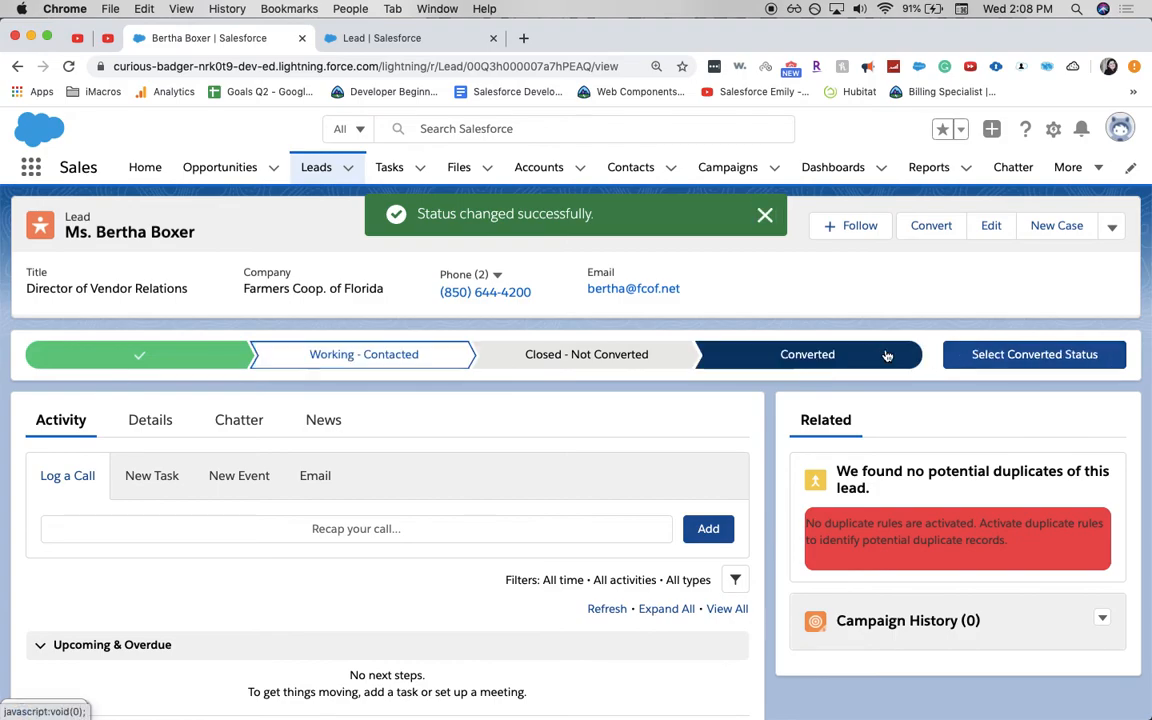
click(931, 225)
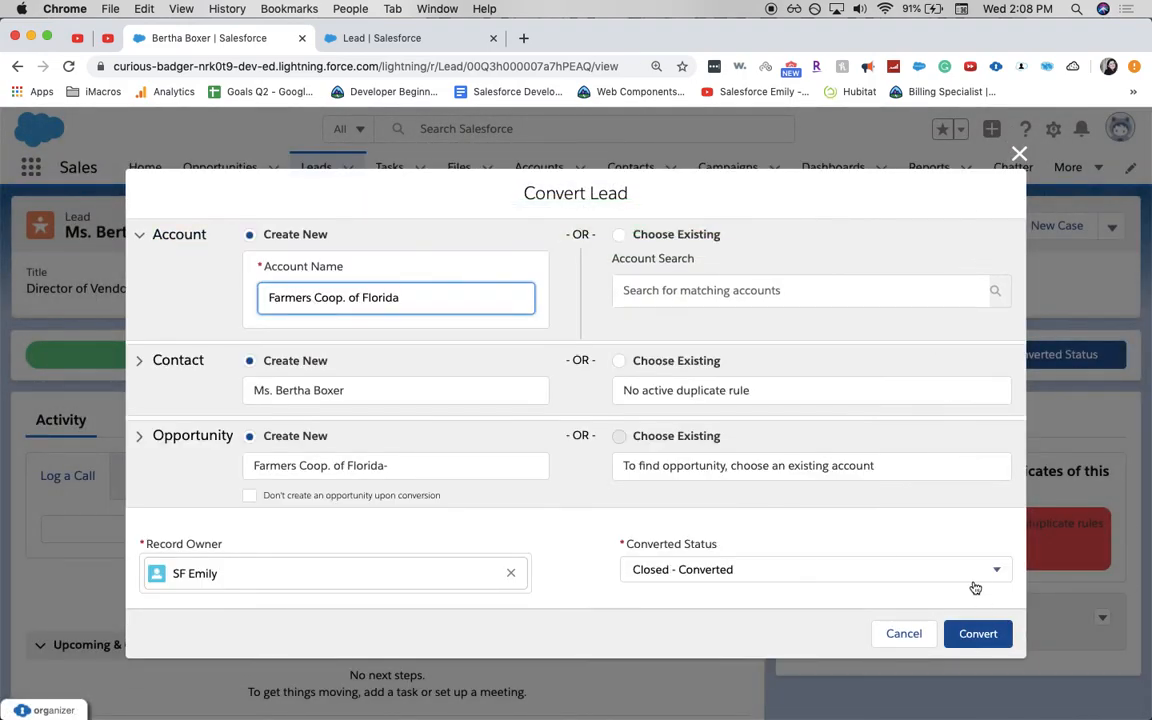
click(814, 569)
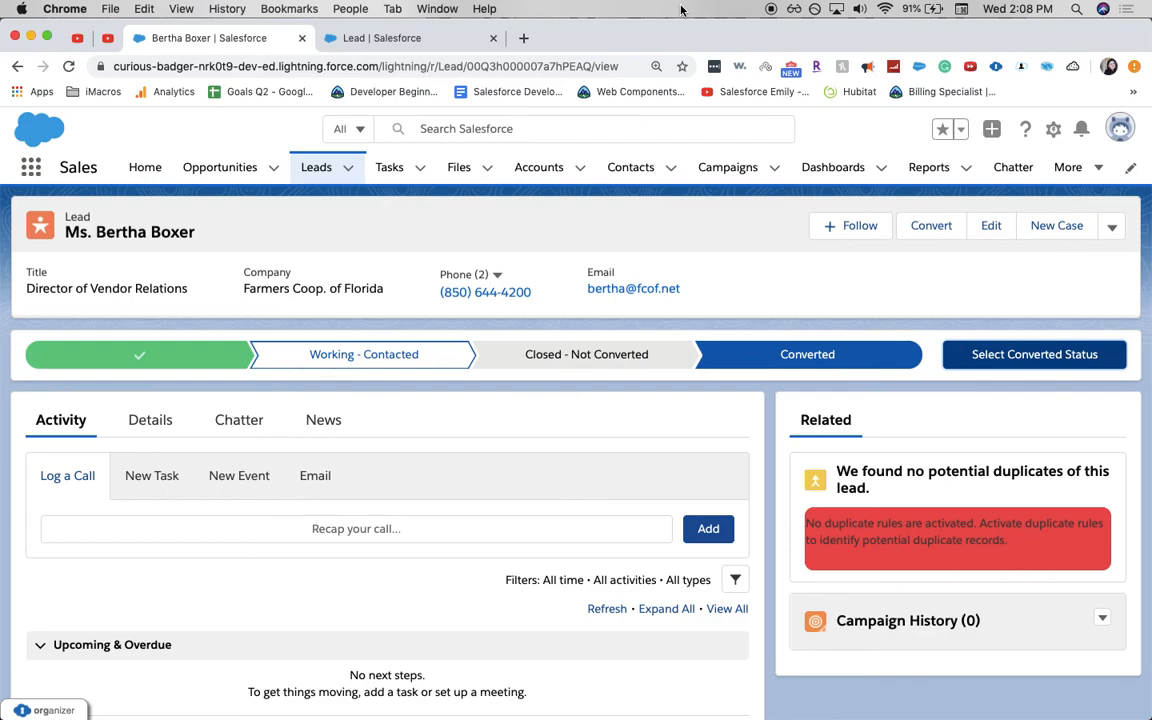
mouse_move(673, 9)
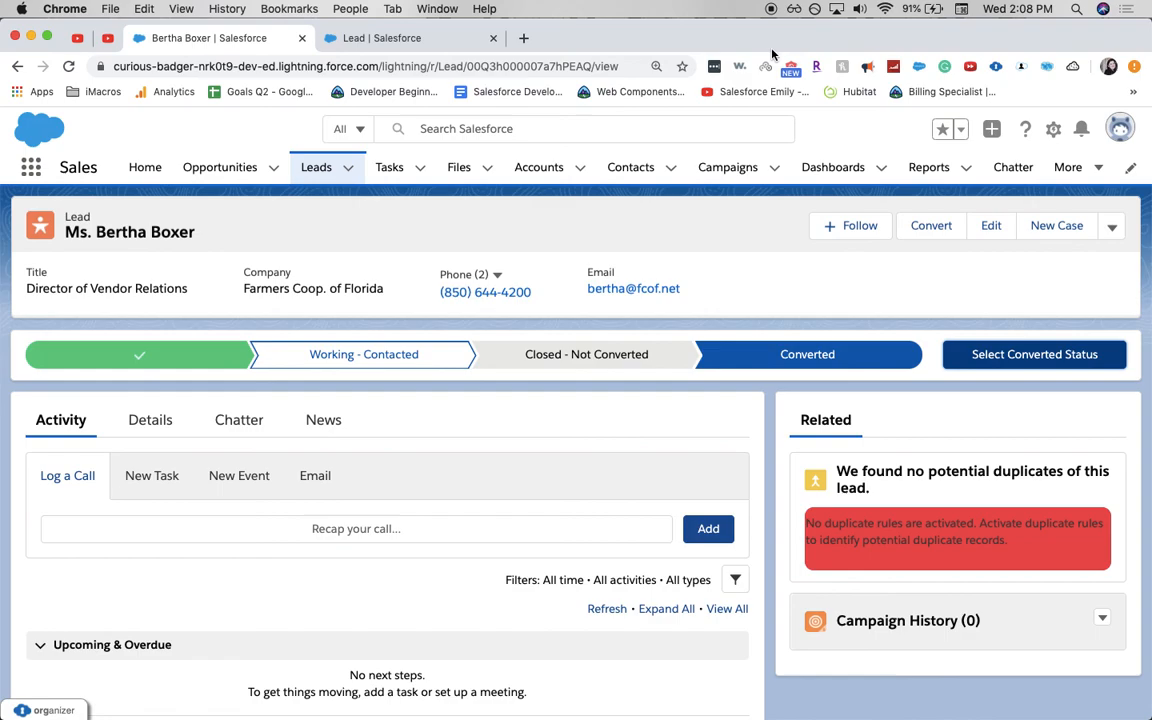
mouse_move(771, 22)
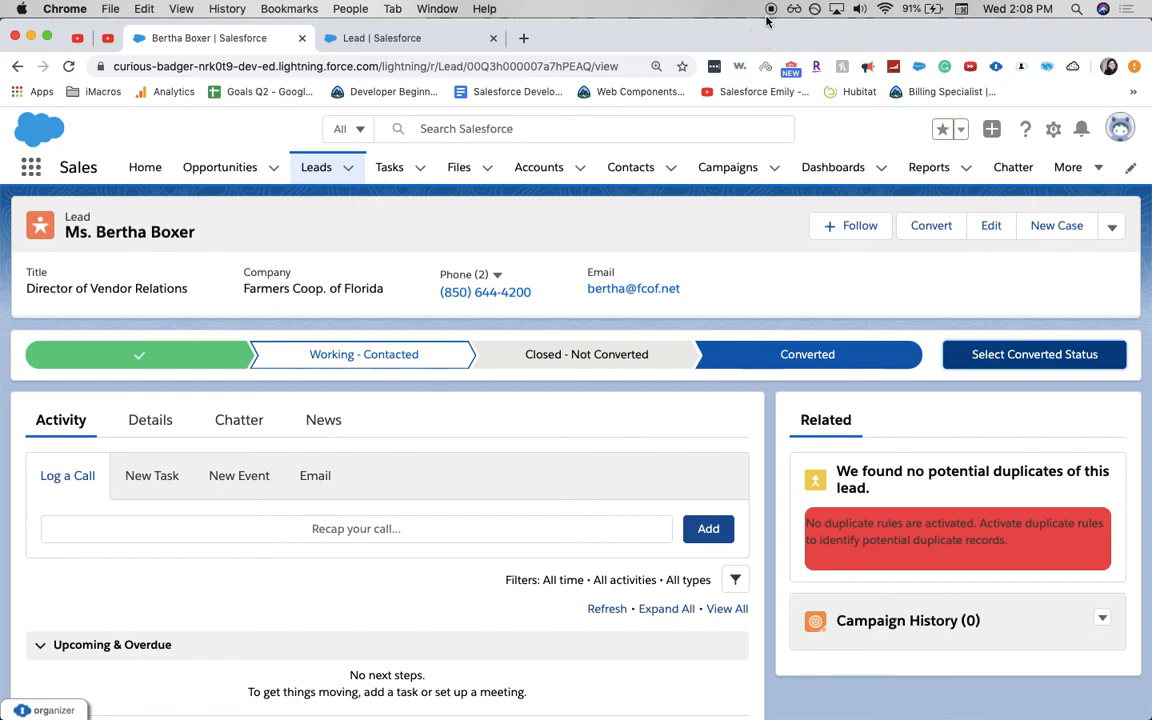